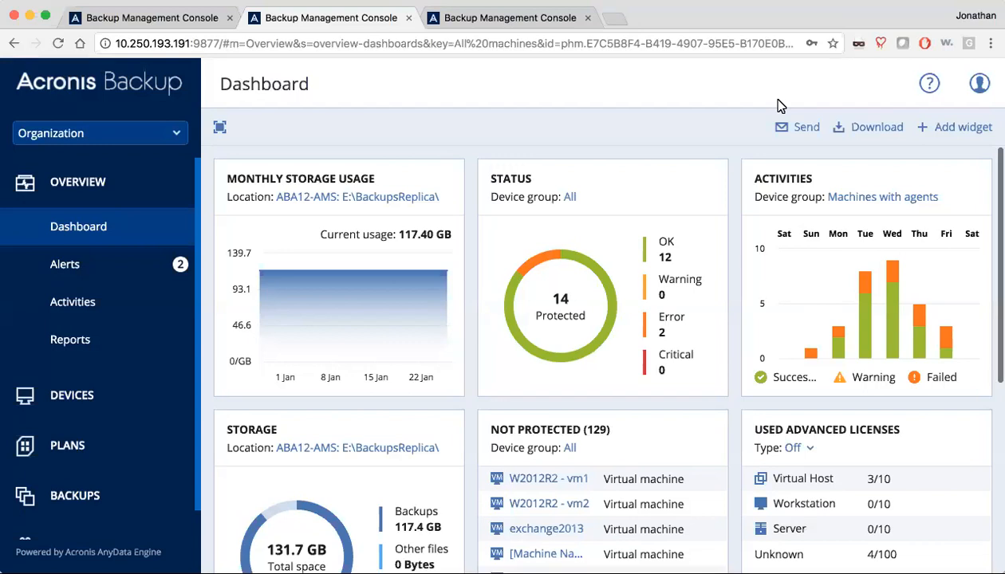
mouse_move(819, 221)
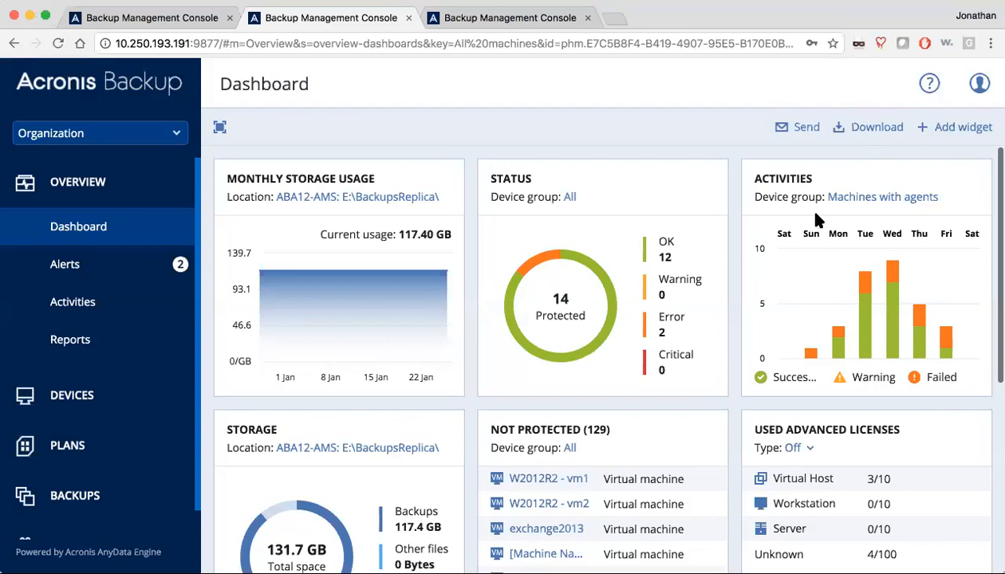
mouse_move(710, 271)
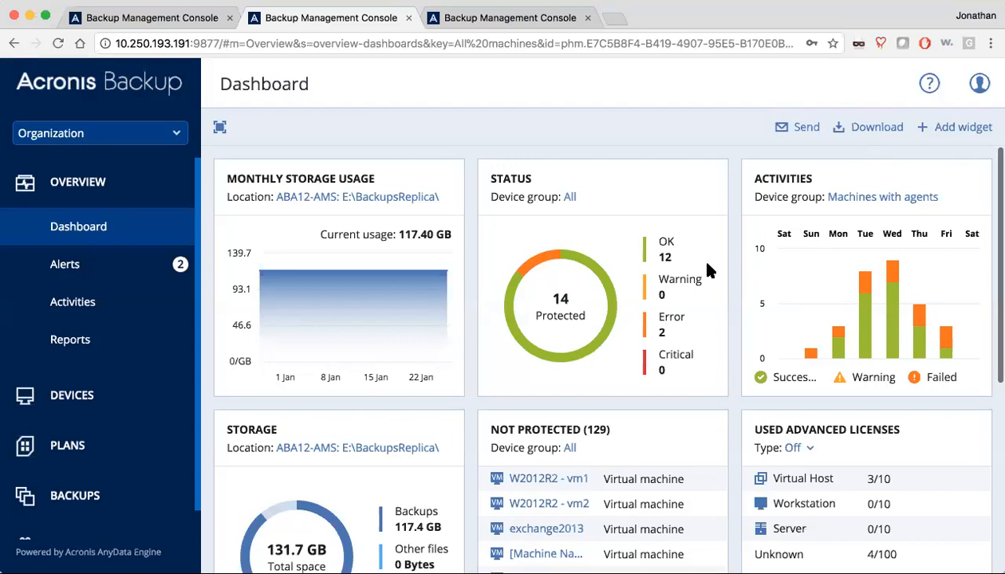
mouse_move(690, 282)
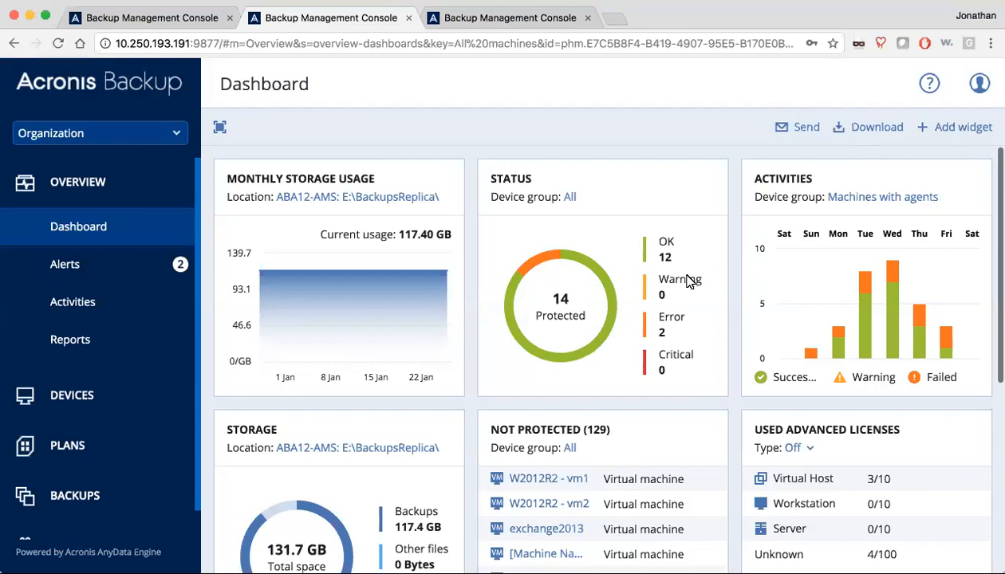
mouse_move(687, 281)
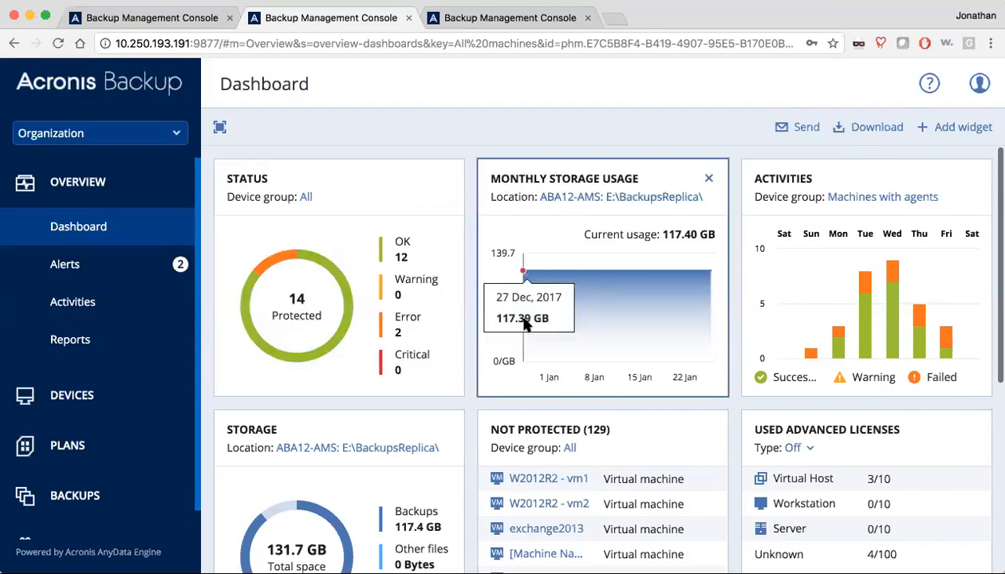
left_click(953, 126)
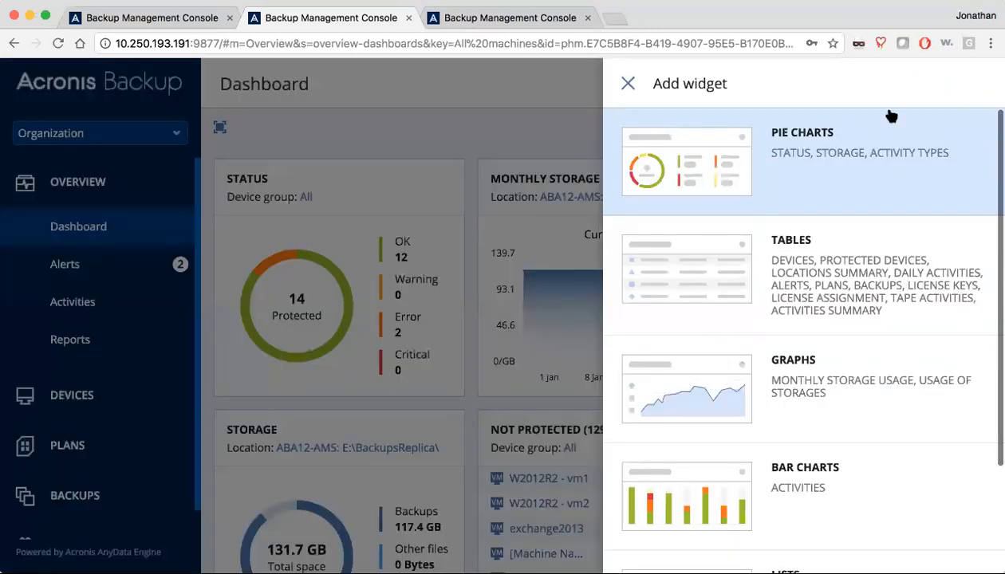
mouse_move(722, 249)
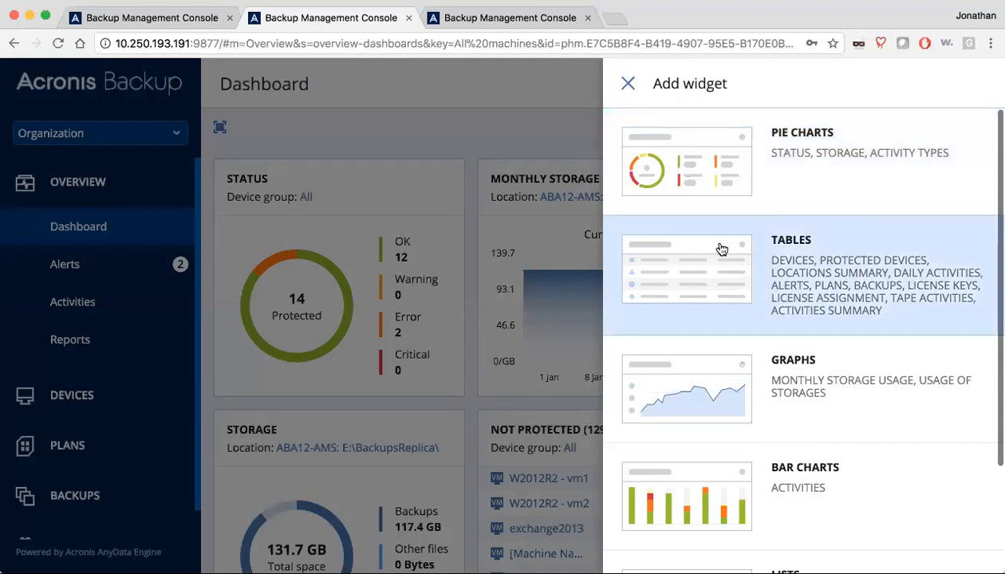
scroll("down", 3)
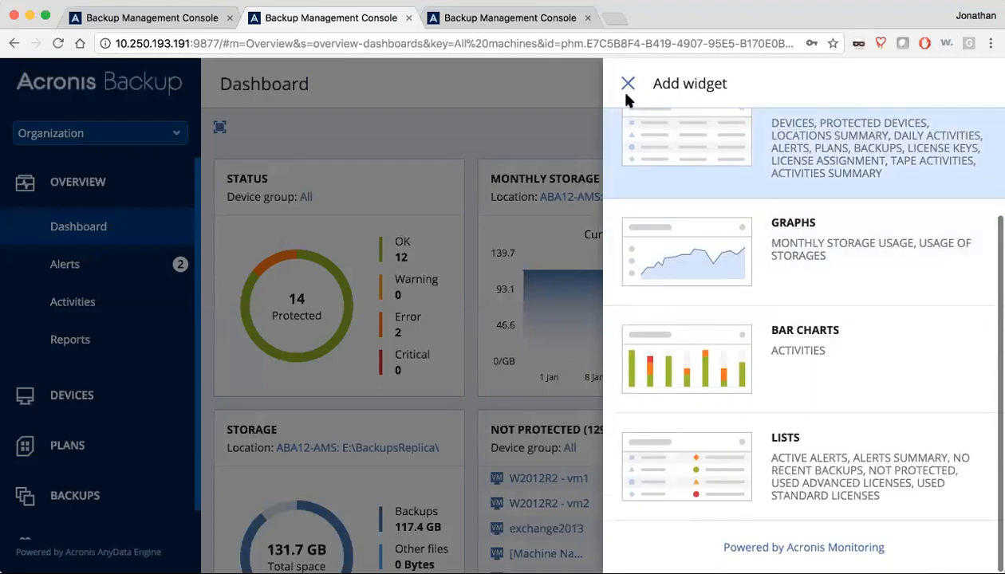
left_click(627, 83)
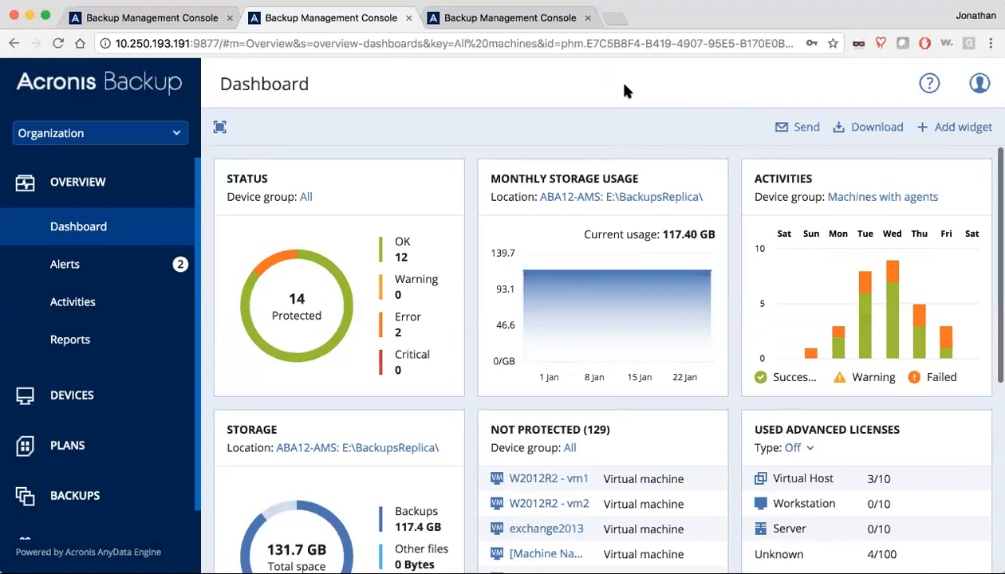
mouse_move(541, 271)
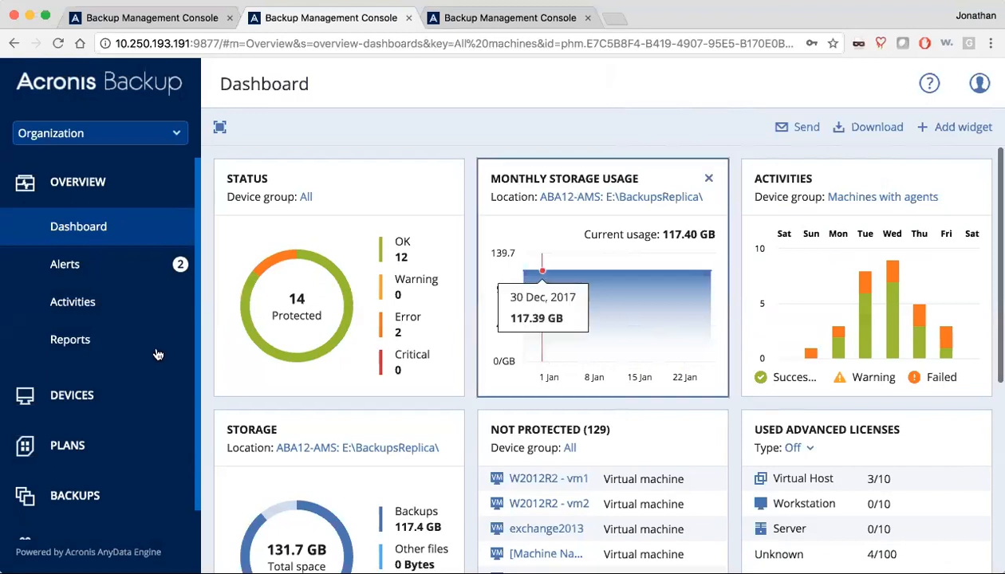
scroll("down", 3)
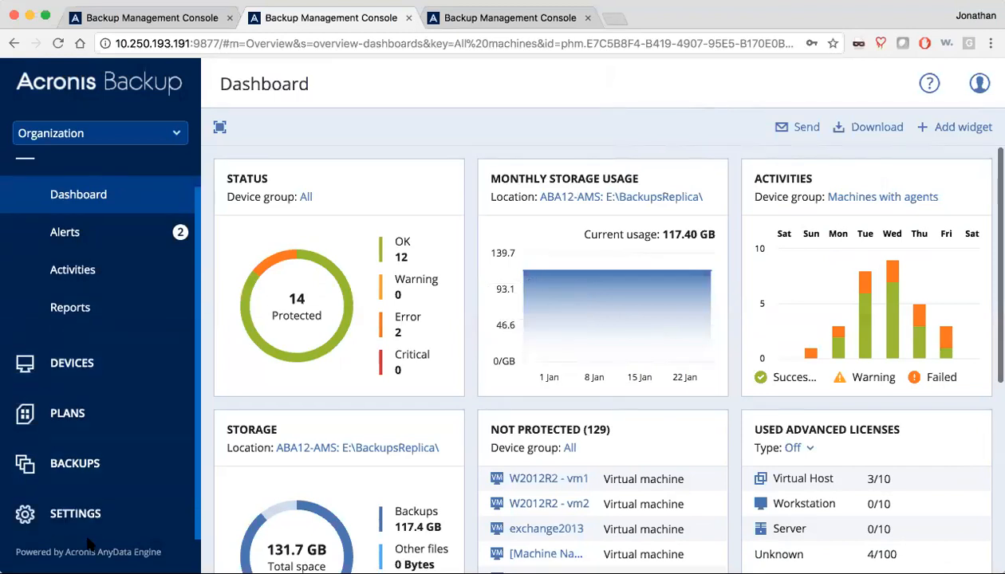
Step: Show the Settings Administrators page with units Moscow, NewUnit and Санкт-Петербург
left_click(75, 514)
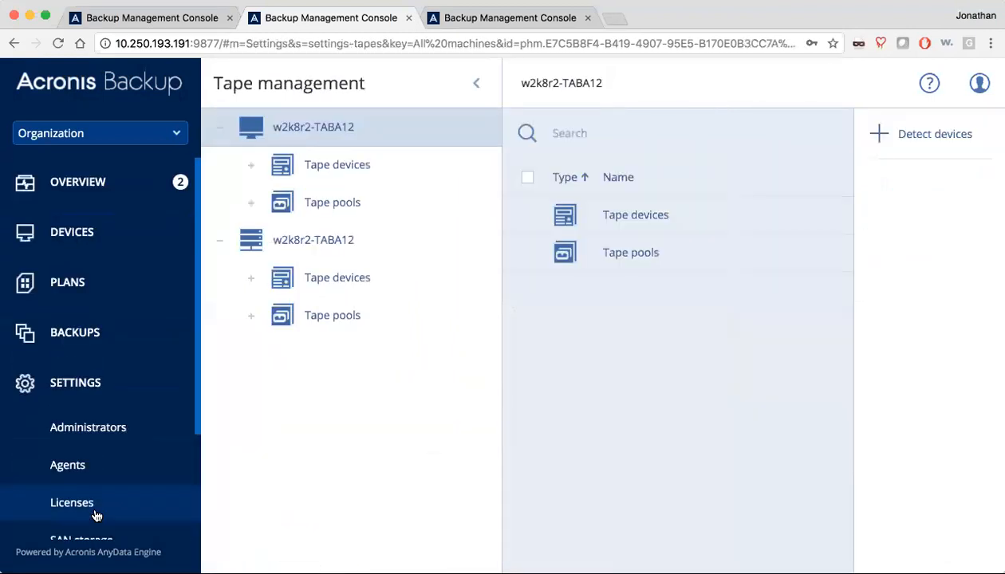
left_click(87, 427)
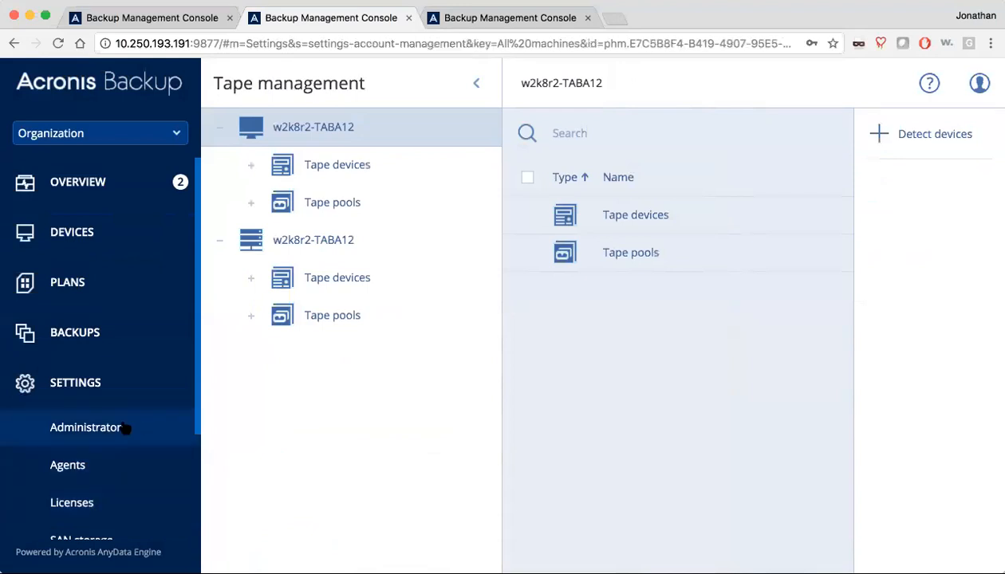
left_click(85, 427)
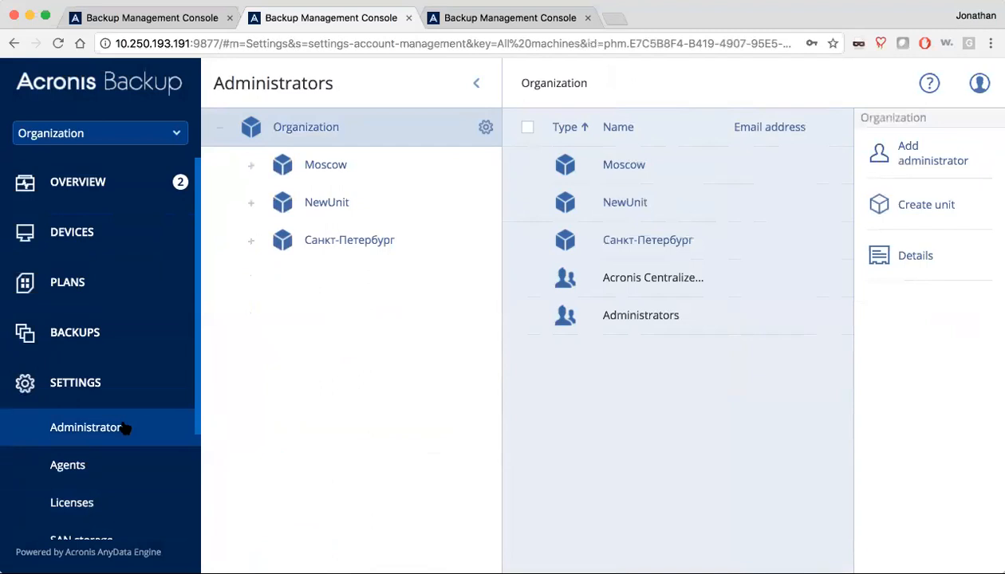
mouse_move(423, 310)
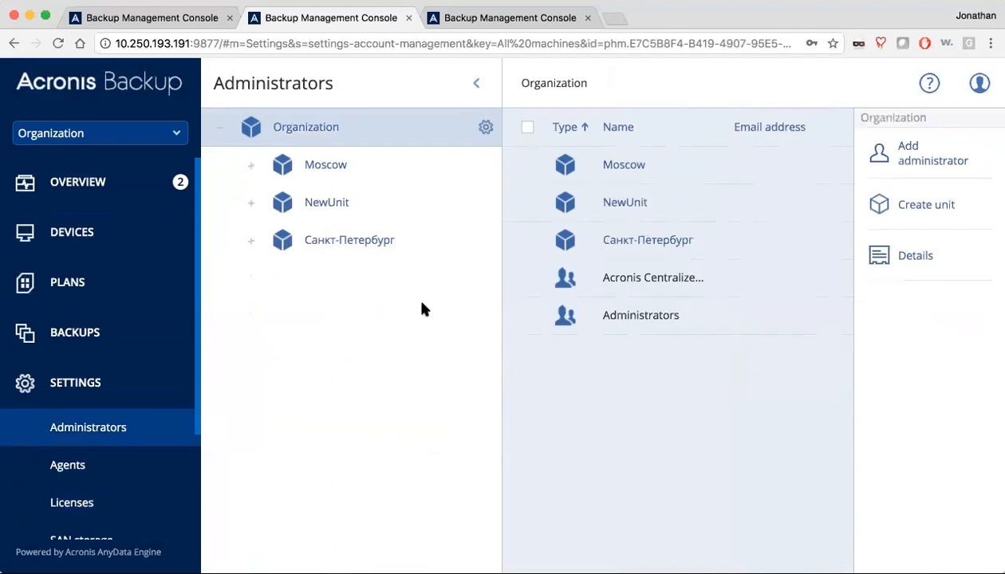
left_click(932, 152)
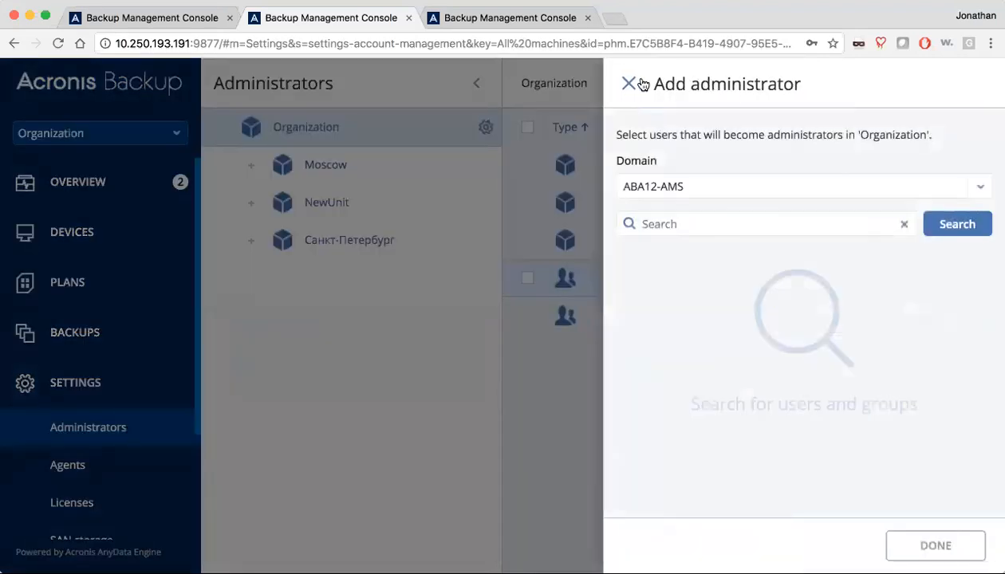
left_click(629, 83)
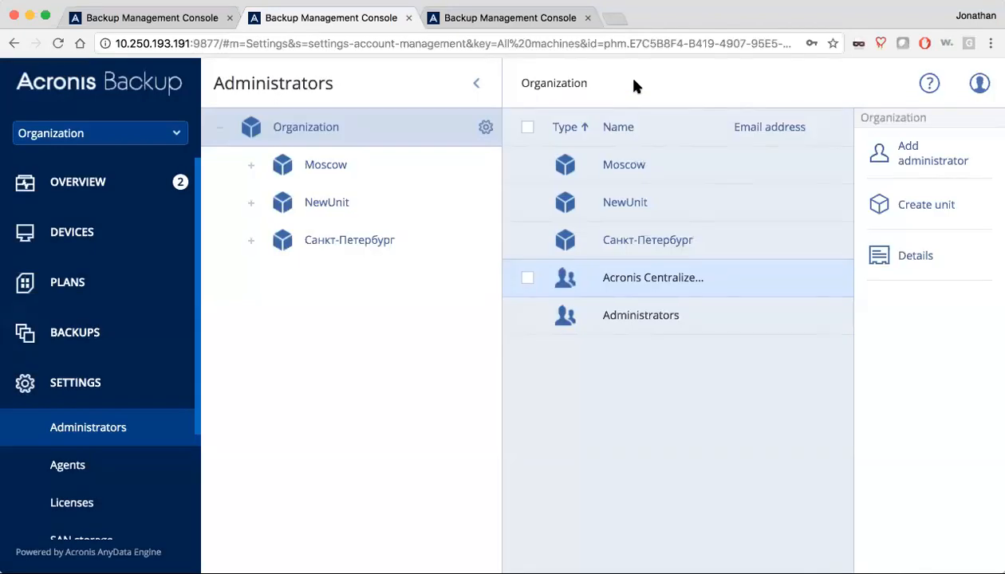
scroll("down", 3)
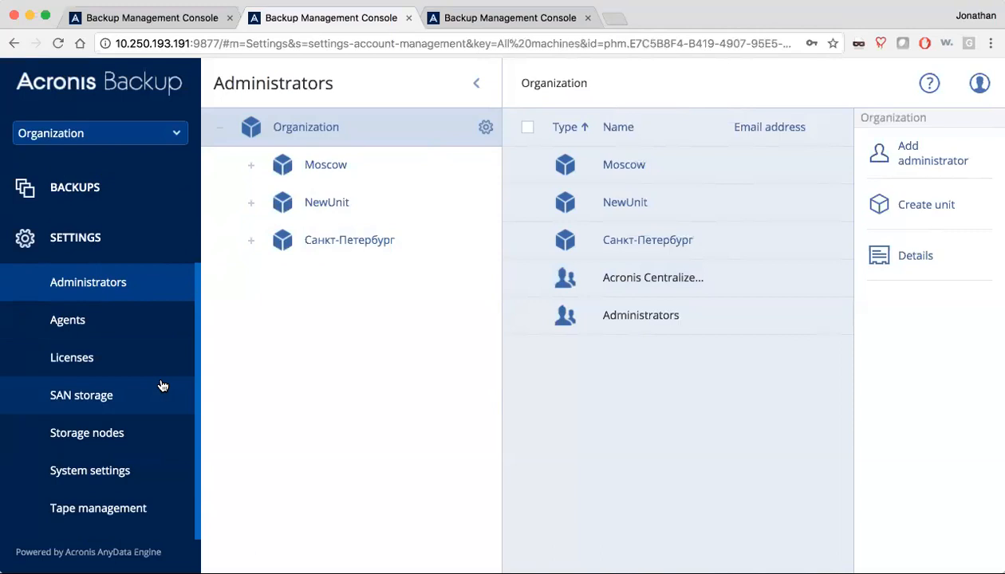
Step: Browse SAN storage and tape management, then list storage nodes ABA12-AMS and w2k8r2-TABA12
left_click(80, 395)
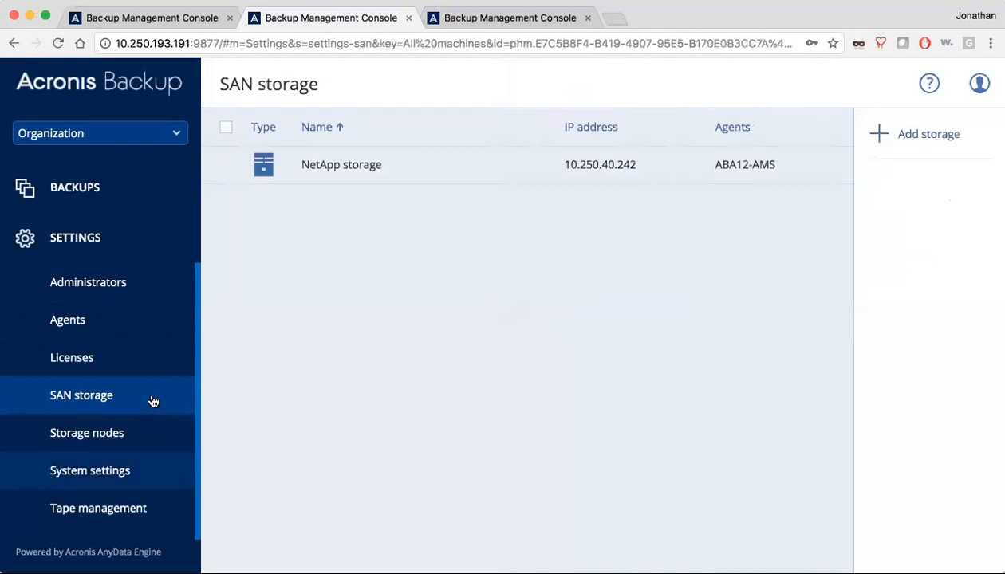
left_click(98, 507)
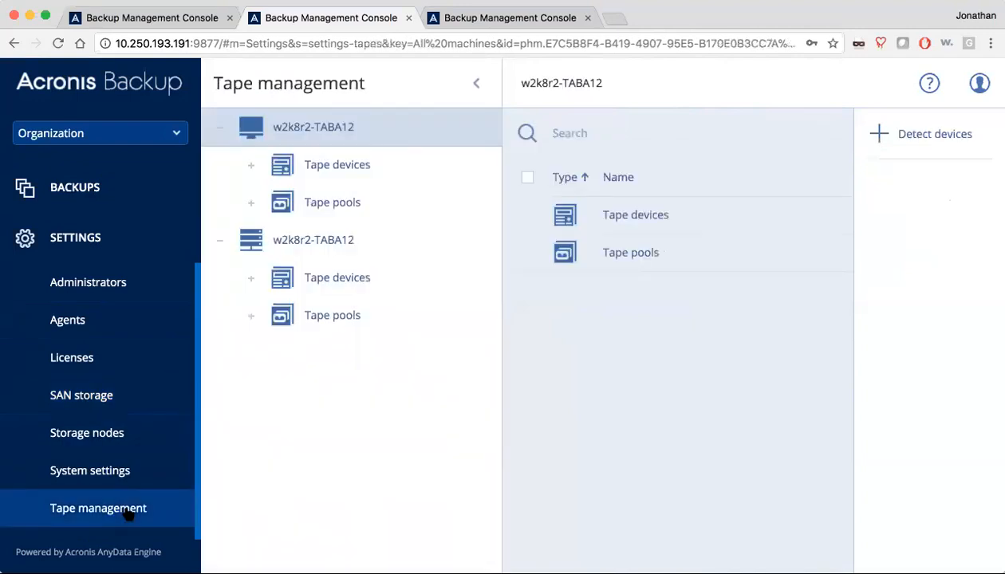
left_click(86, 432)
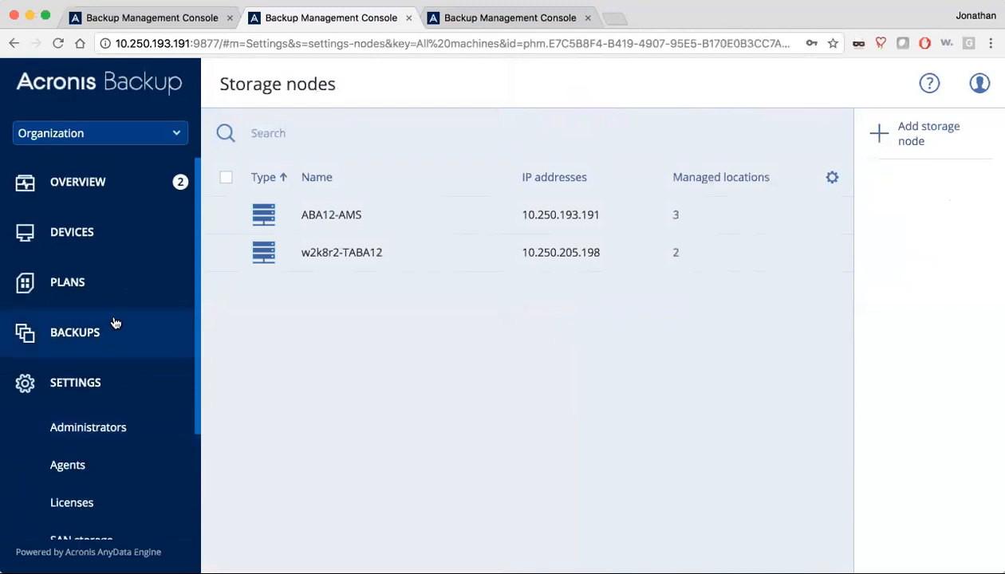
Step: Preview local folder and cloud storage destinations, then close back to the Locations list
left_click(75, 332)
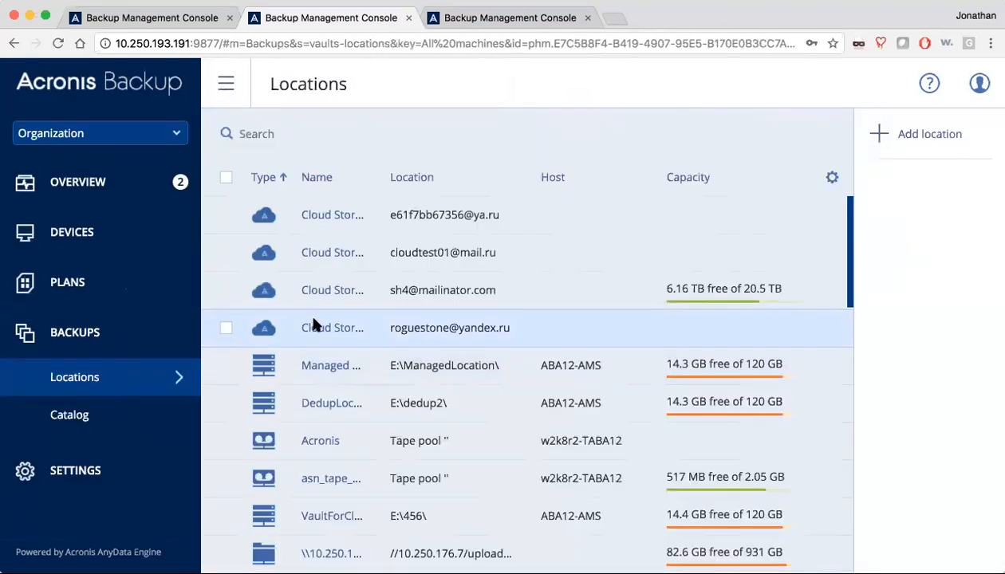
left_click(915, 133)
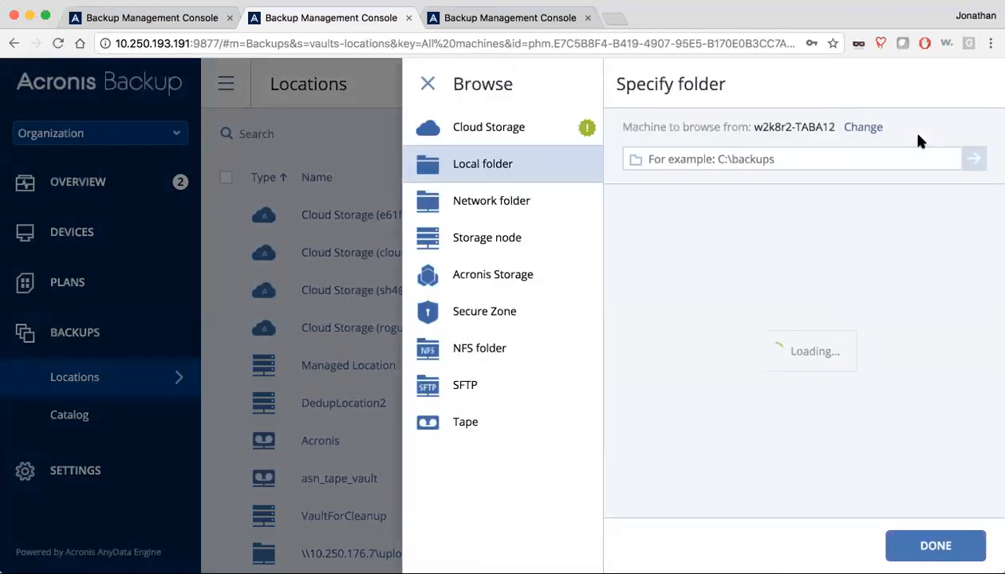
left_click(488, 127)
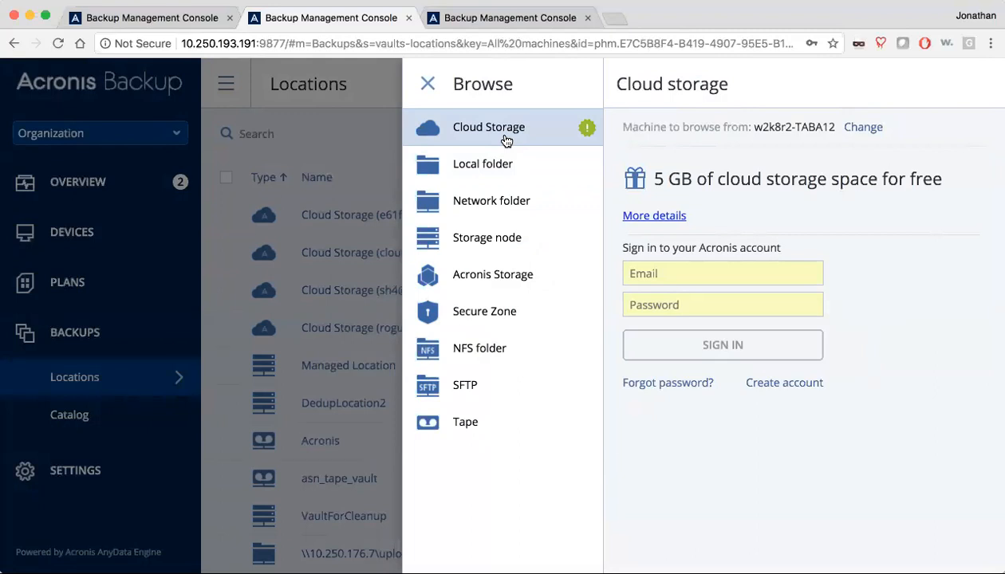
mouse_move(390, 86)
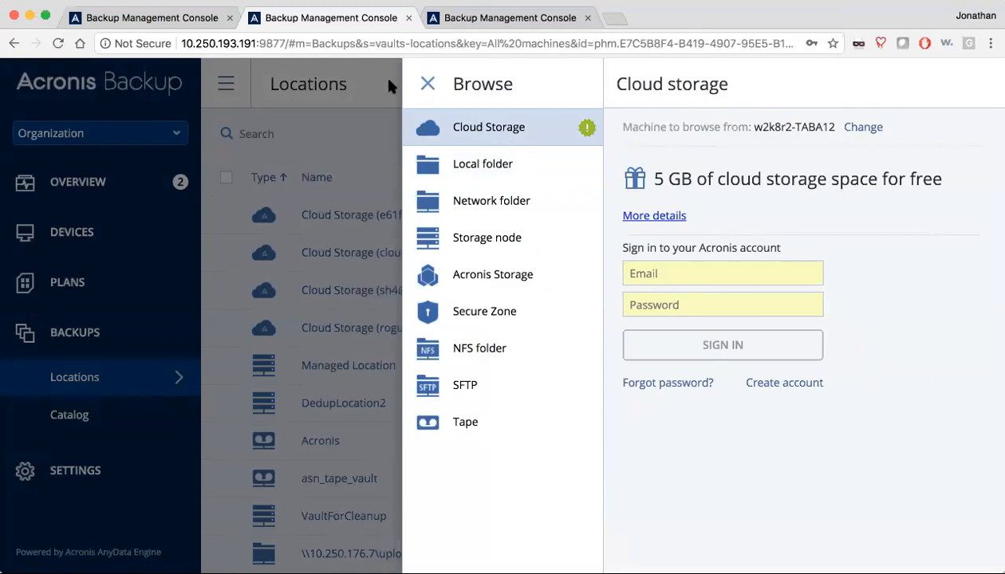
left_click(428, 83)
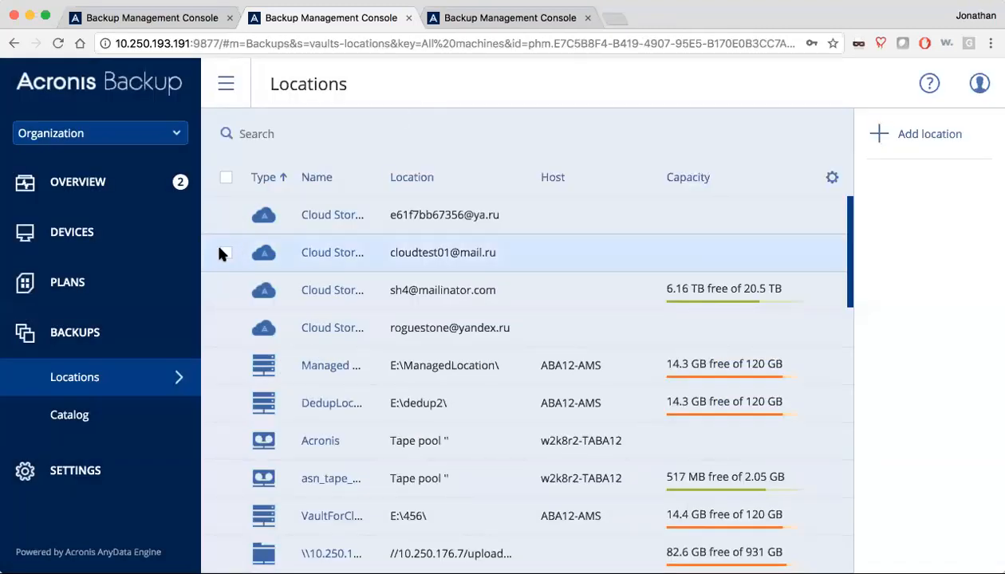
Step: List all machines and view w2k8r2-TABA12's Files/folders backup plan details
left_click(72, 232)
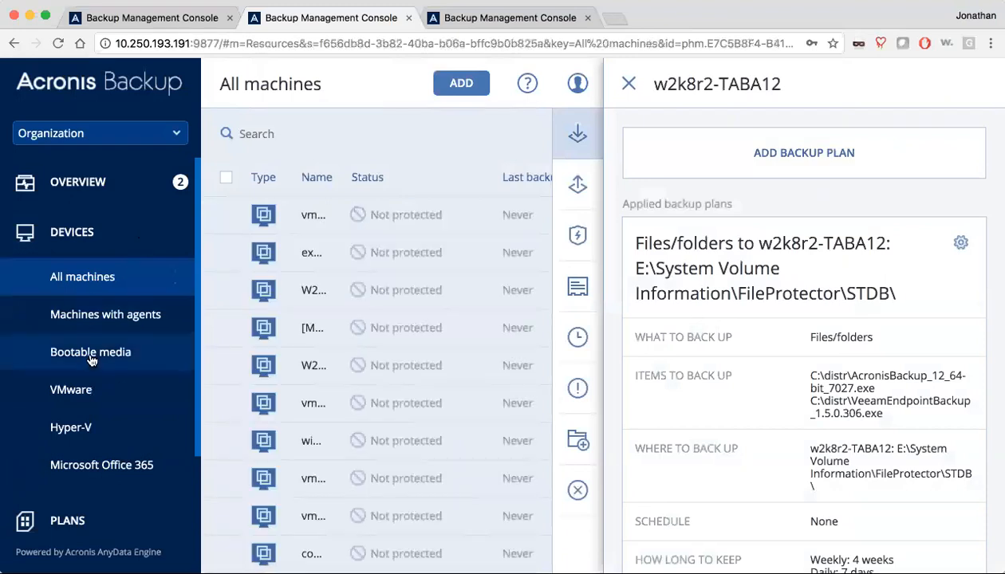
mouse_move(116, 448)
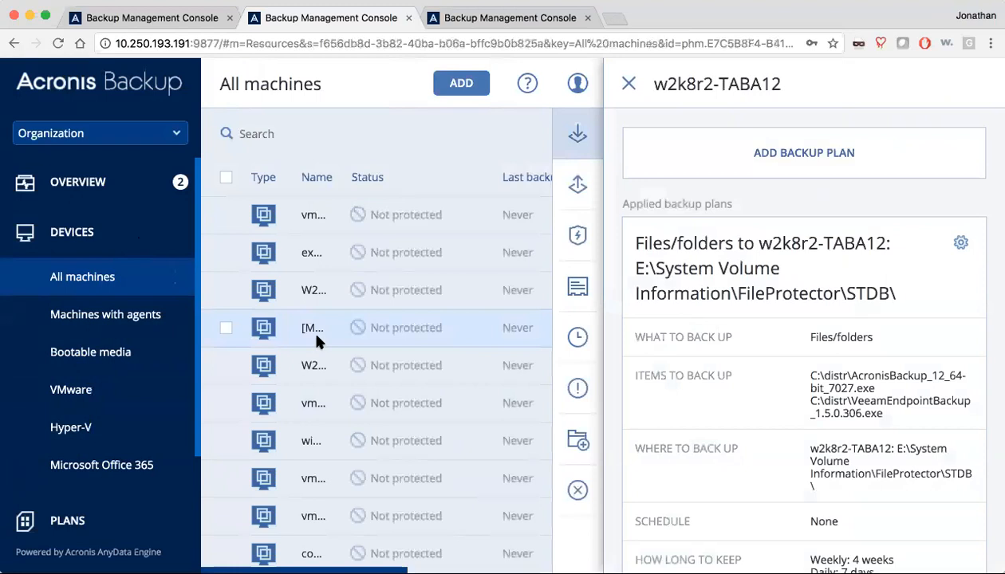
scroll("down", 3)
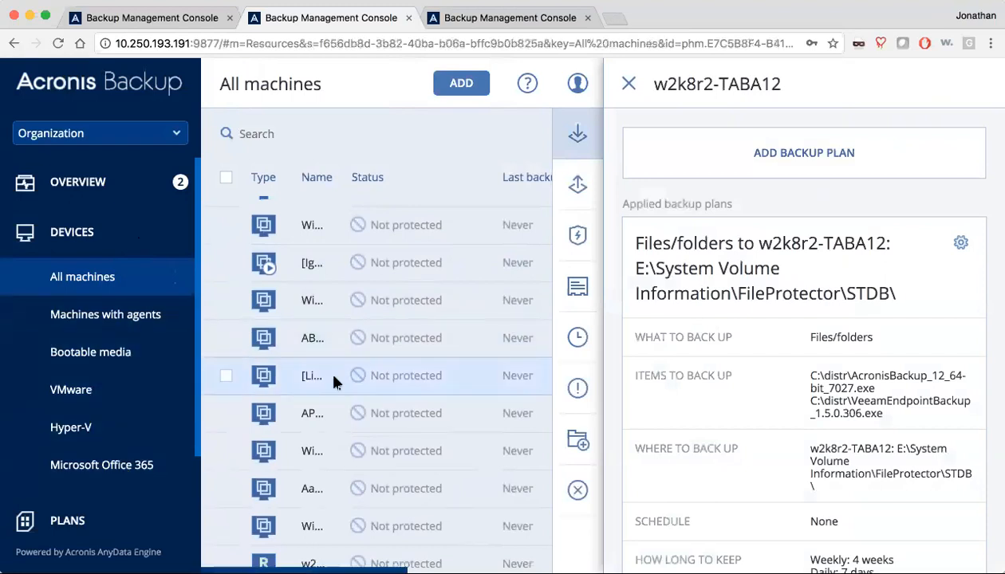
mouse_move(477, 342)
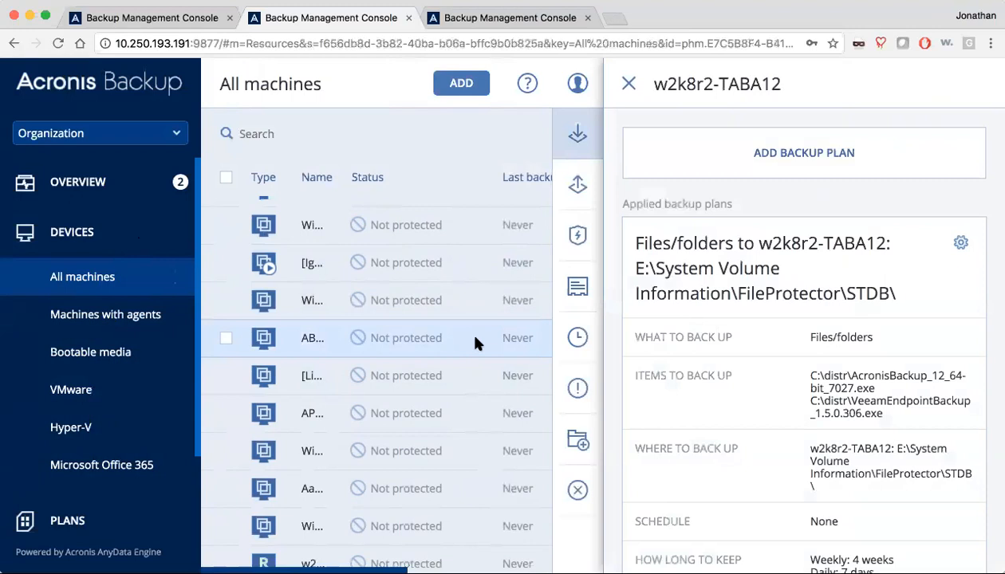
mouse_move(527, 303)
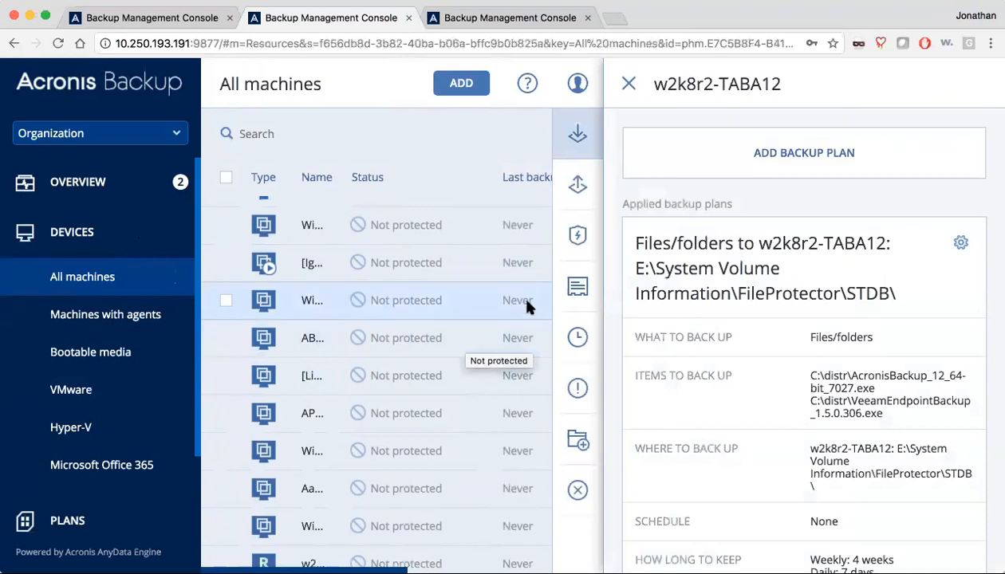
mouse_move(577, 235)
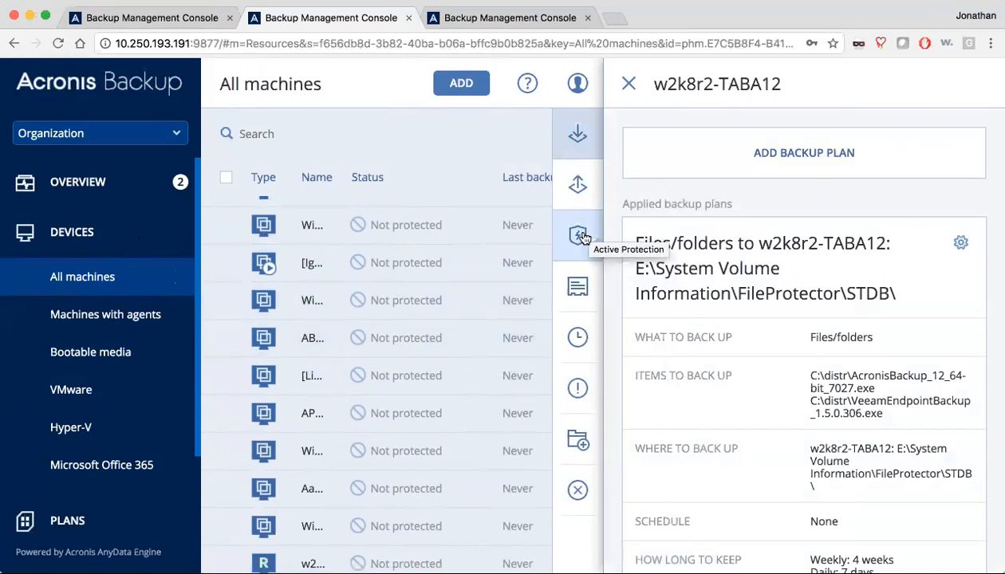
Step: Review w2k8r2-TABA12's Active Protection plan, edit it, and show the Action on detection choices
left_click(577, 234)
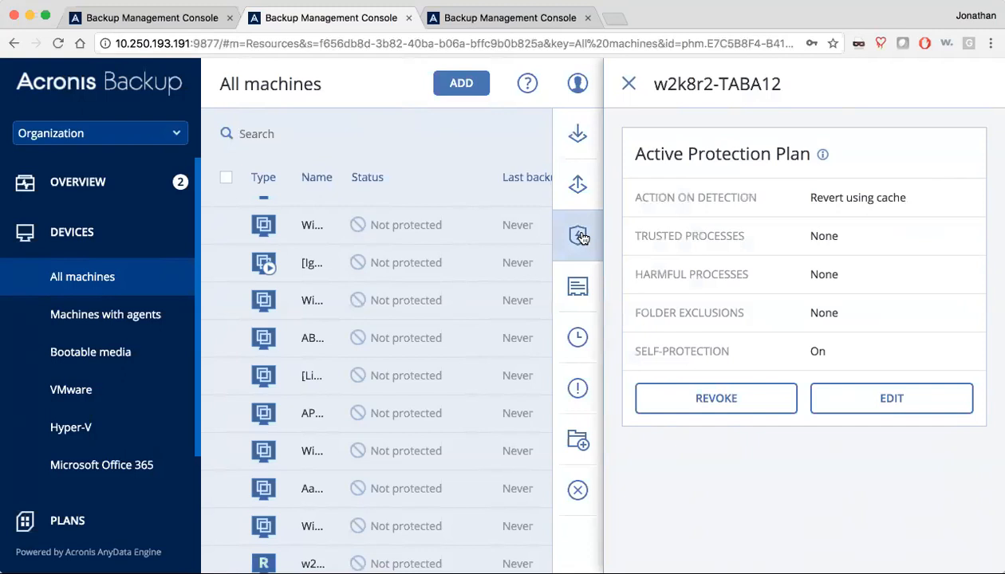
mouse_move(780, 210)
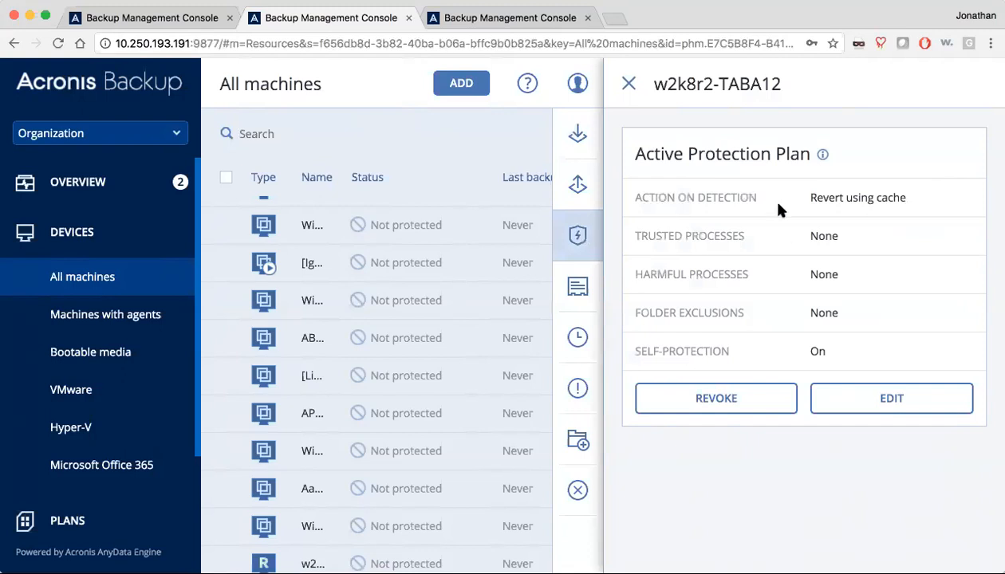
mouse_move(771, 162)
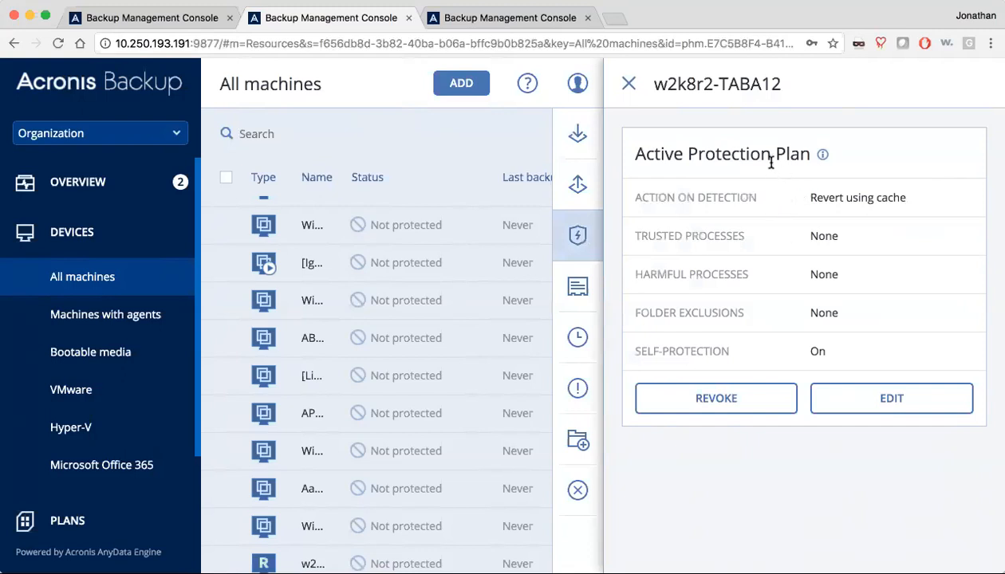
mouse_move(848, 355)
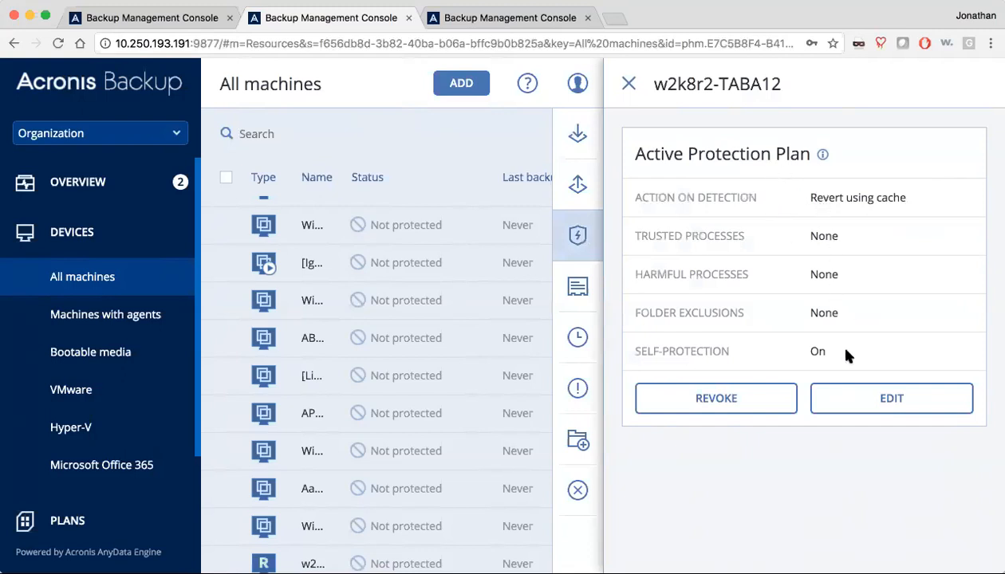
left_click(891, 397)
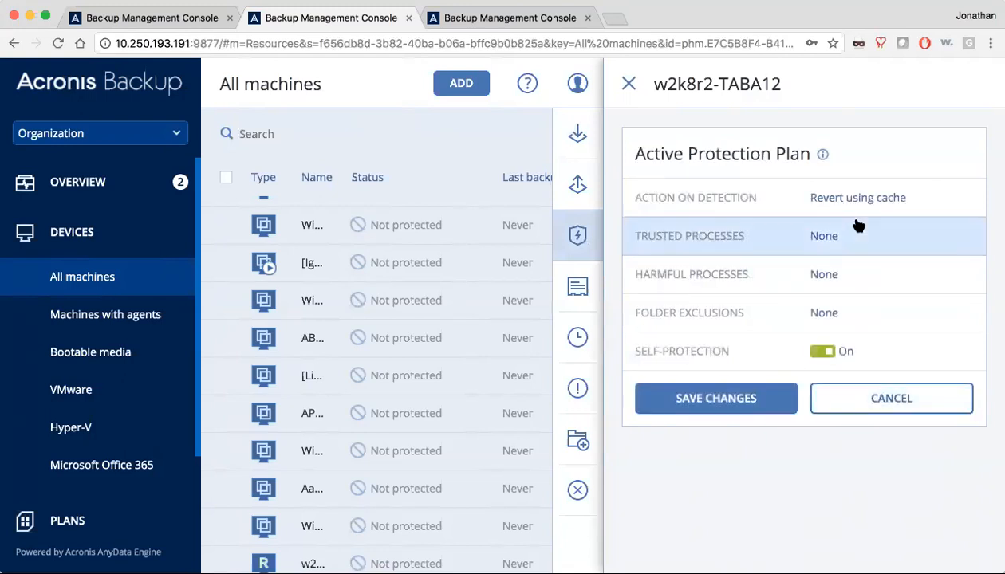
left_click(857, 197)
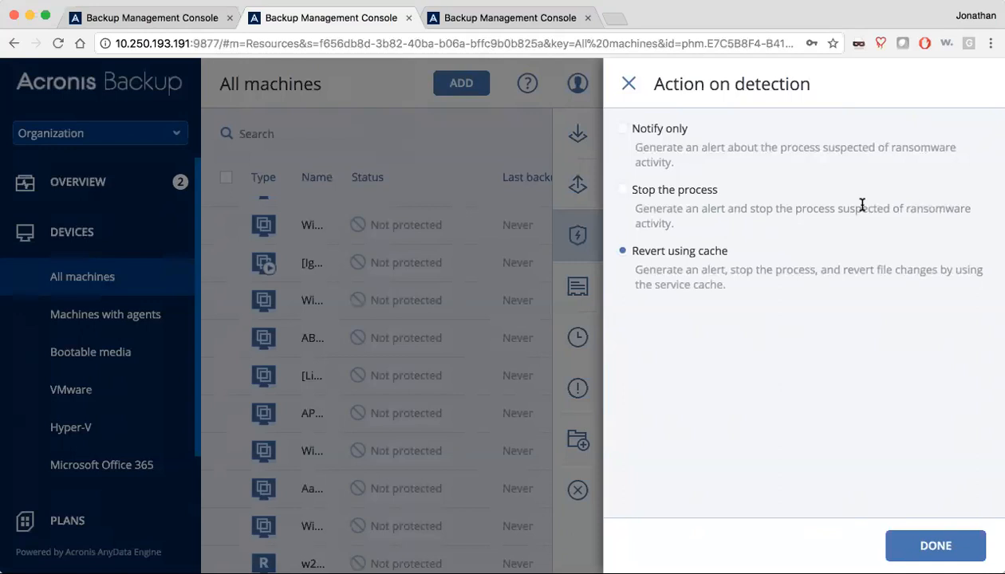
mouse_move(894, 391)
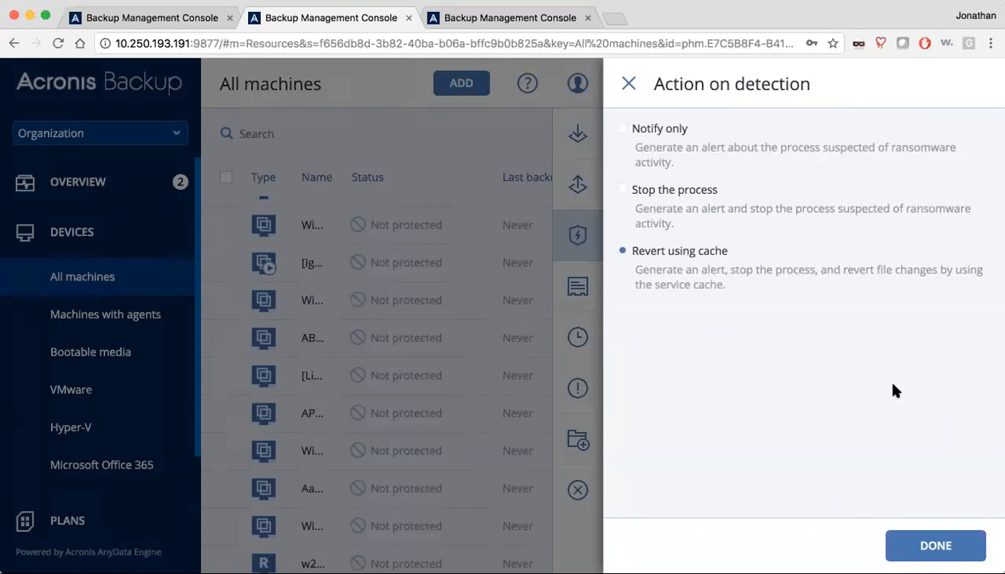
mouse_move(895, 391)
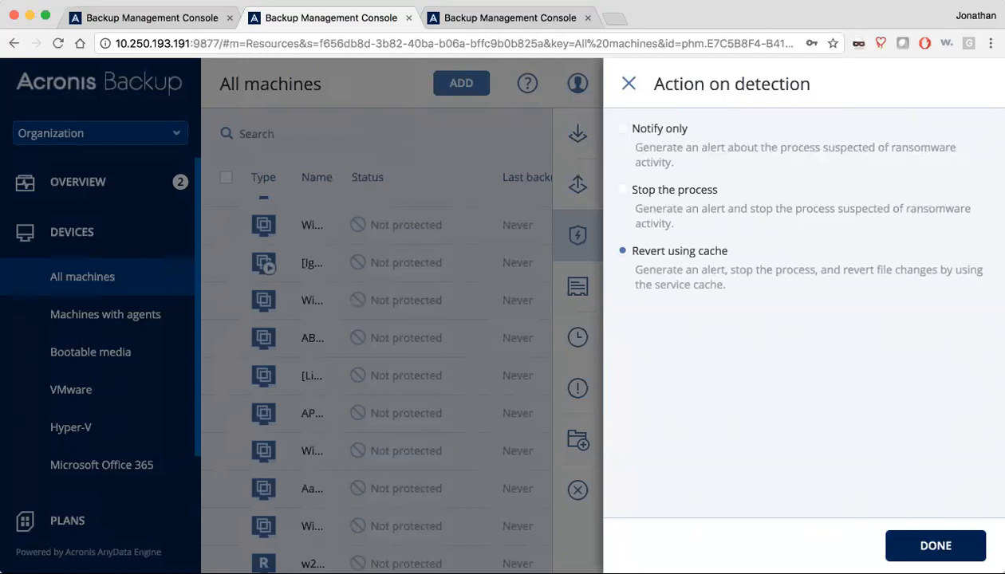
Step: Keep Revert using cache as the action on detection and return to the plan
left_click(934, 545)
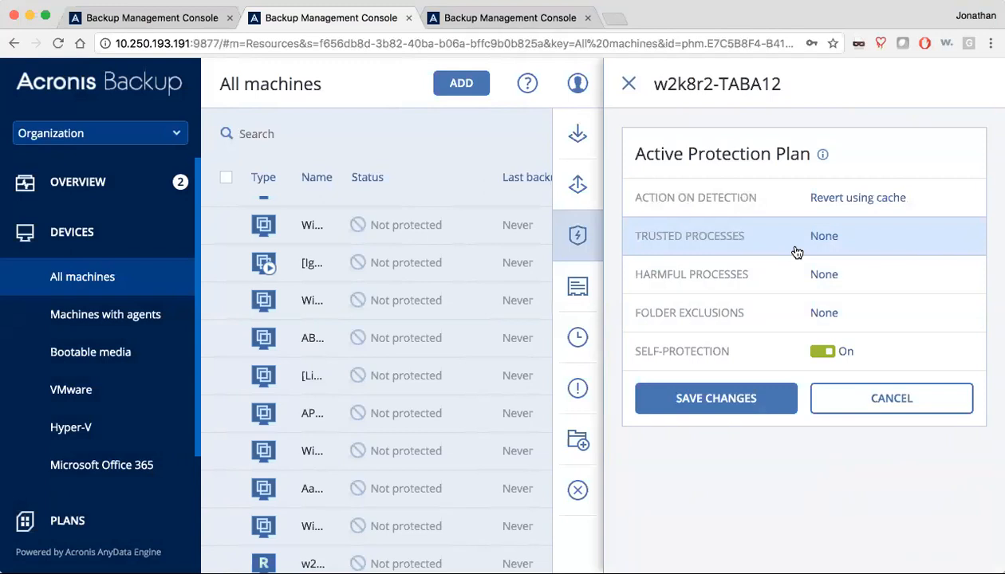
mouse_move(763, 312)
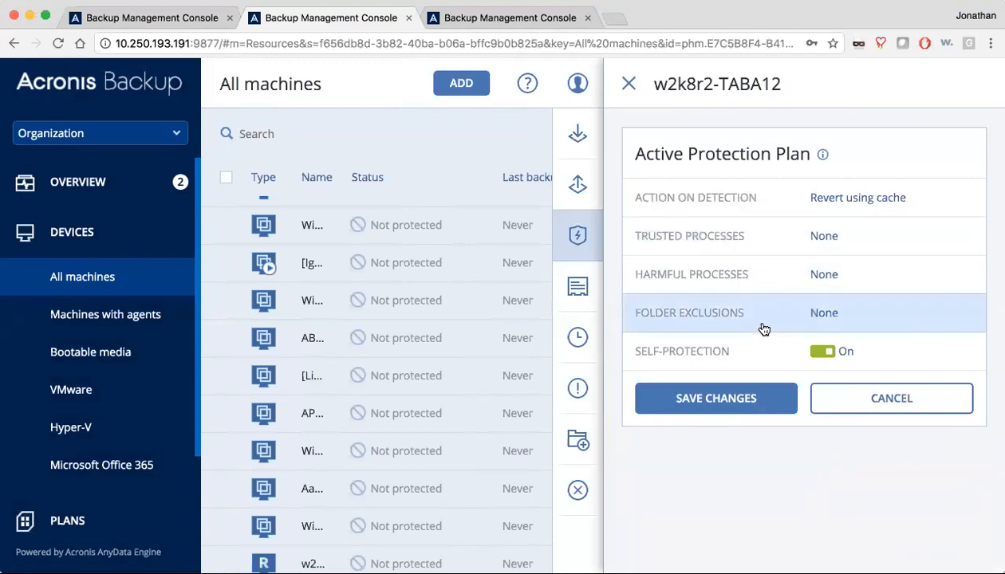
mouse_move(730, 355)
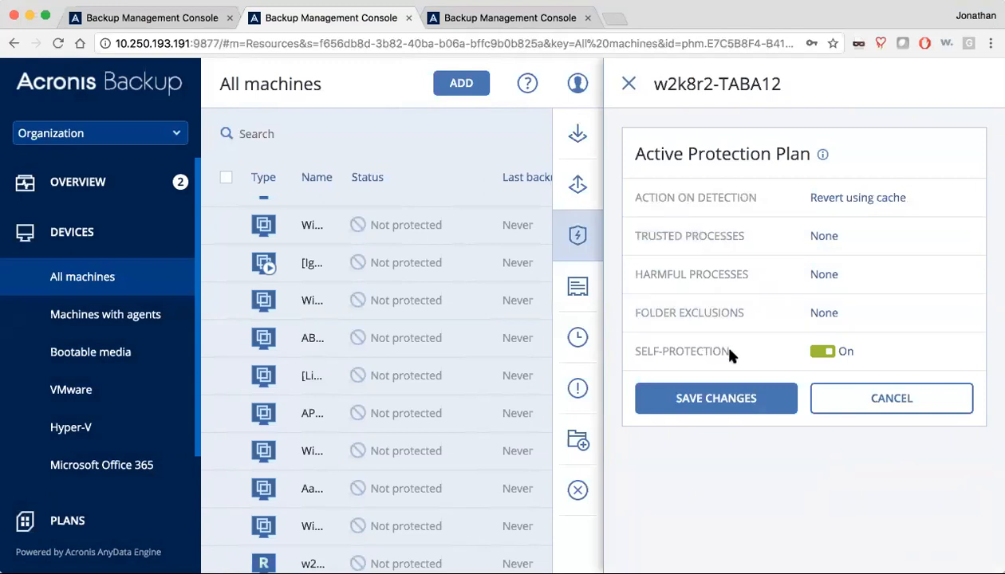
mouse_move(737, 355)
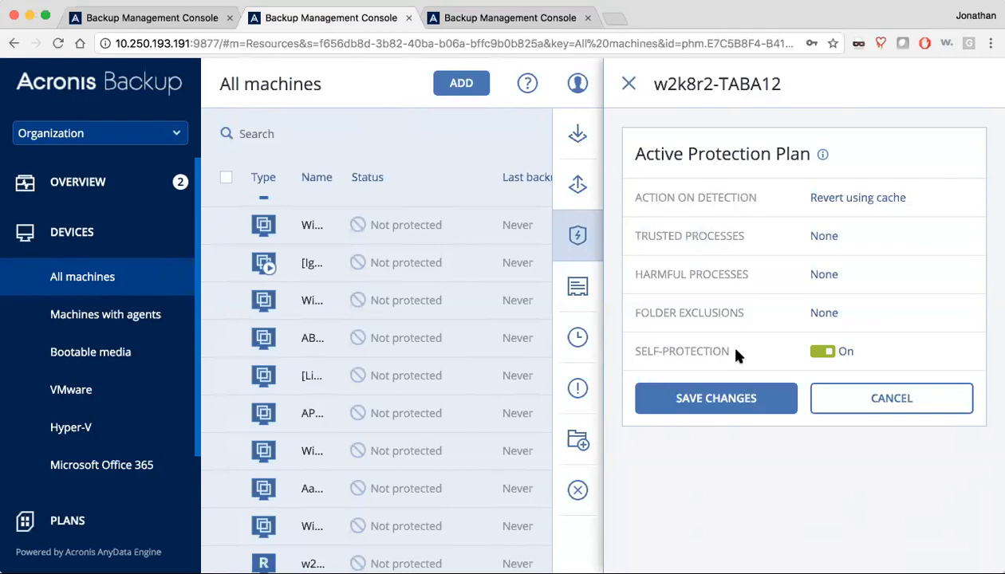
mouse_move(577, 288)
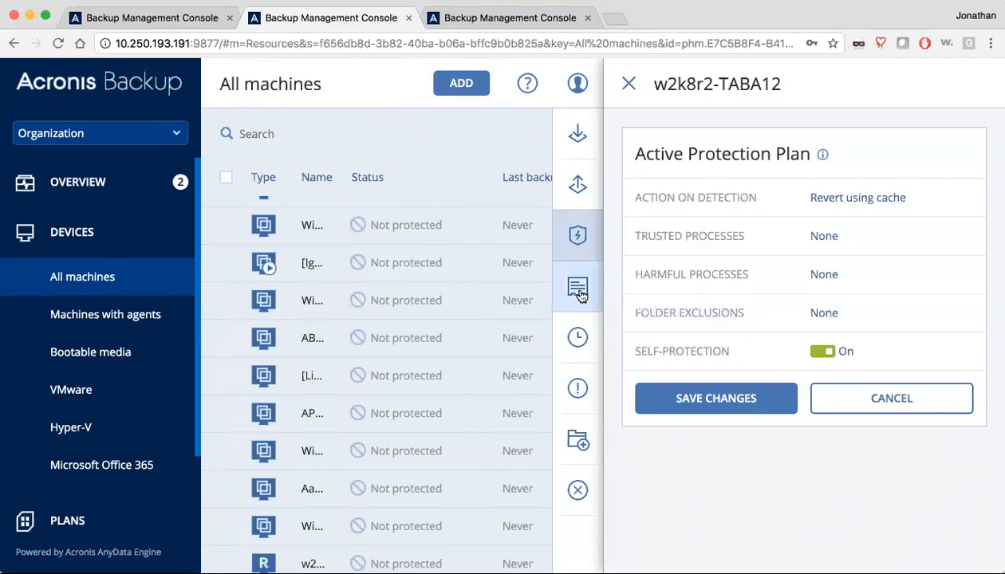
Step: Select SmallLinux1 and show its four January 22 backups for recovery
scroll("down", 3)
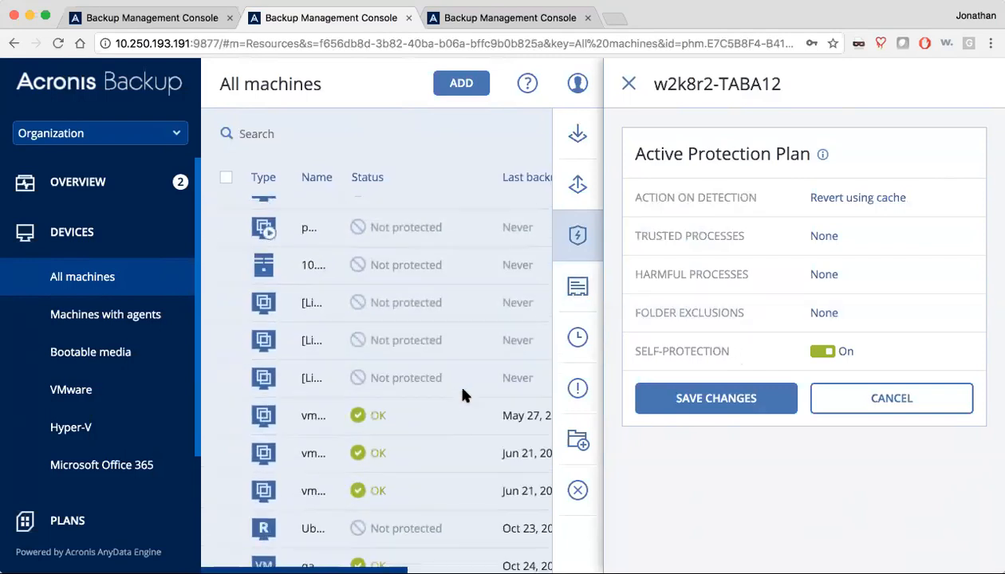
scroll("down", 3)
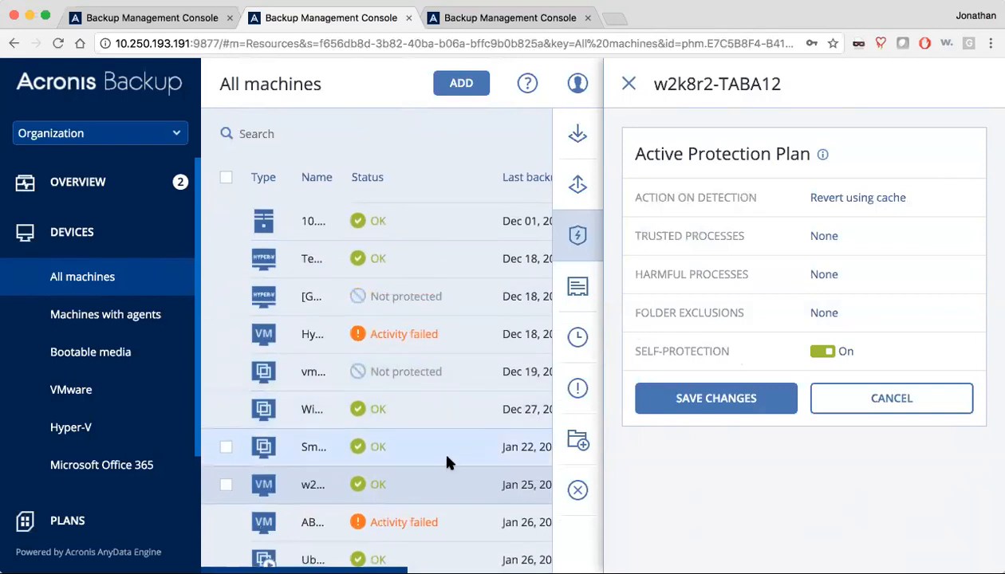
left_click(313, 447)
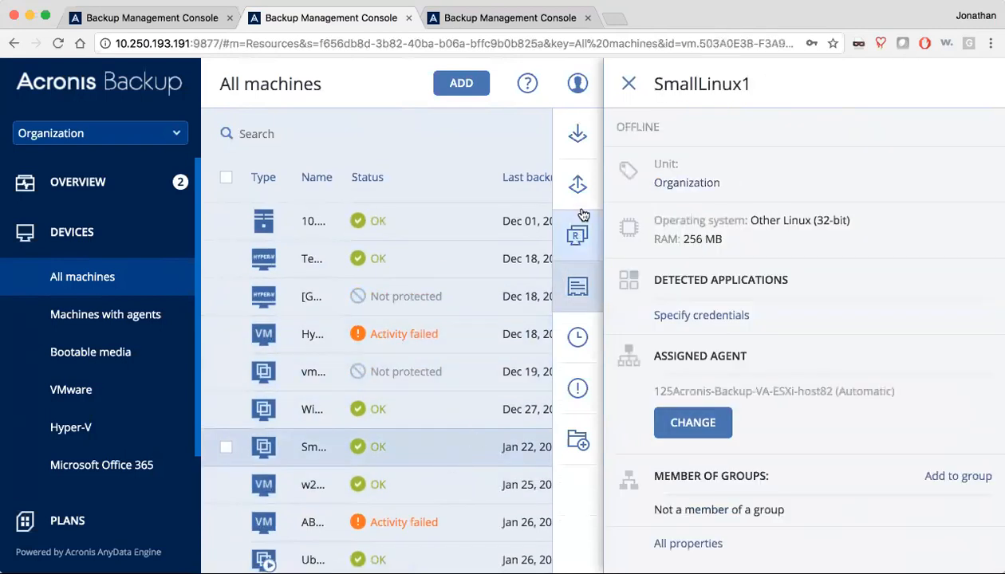
left_click(577, 184)
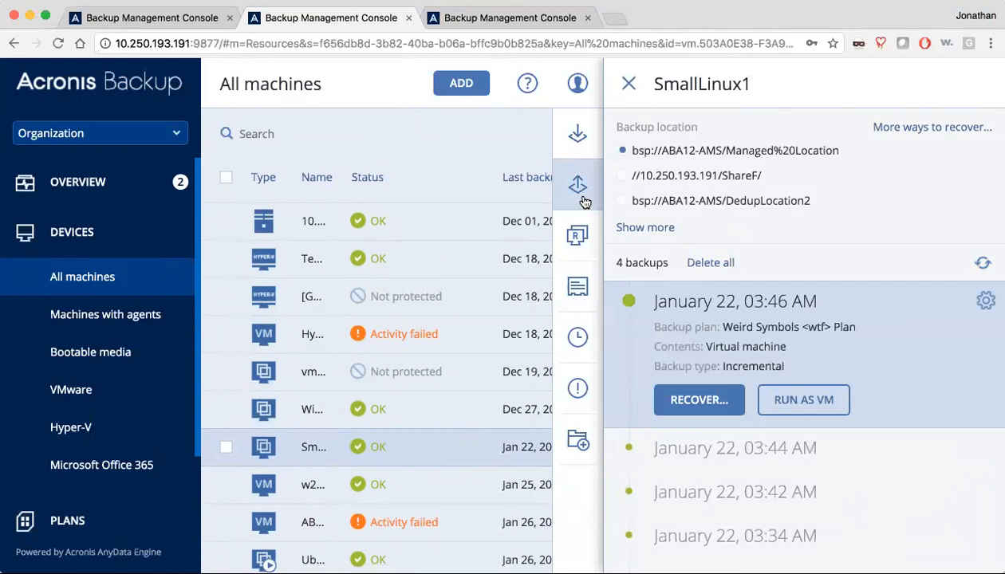
mouse_move(803, 399)
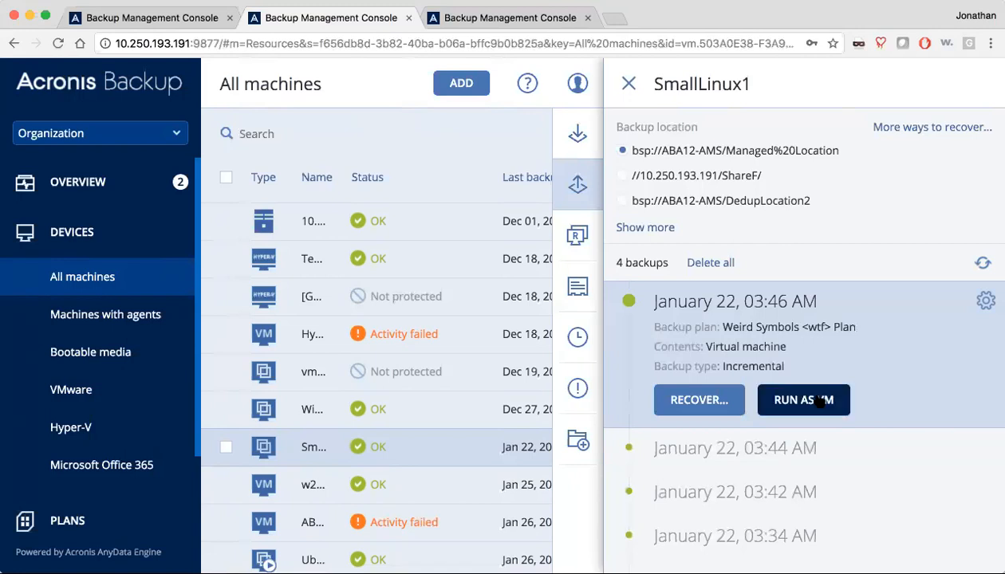
left_click(802, 400)
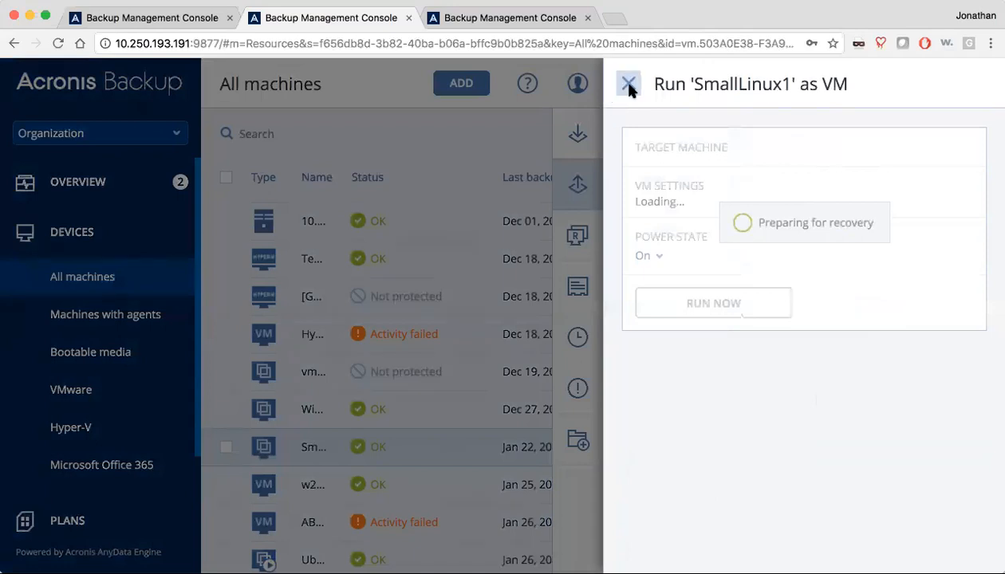
left_click(629, 83)
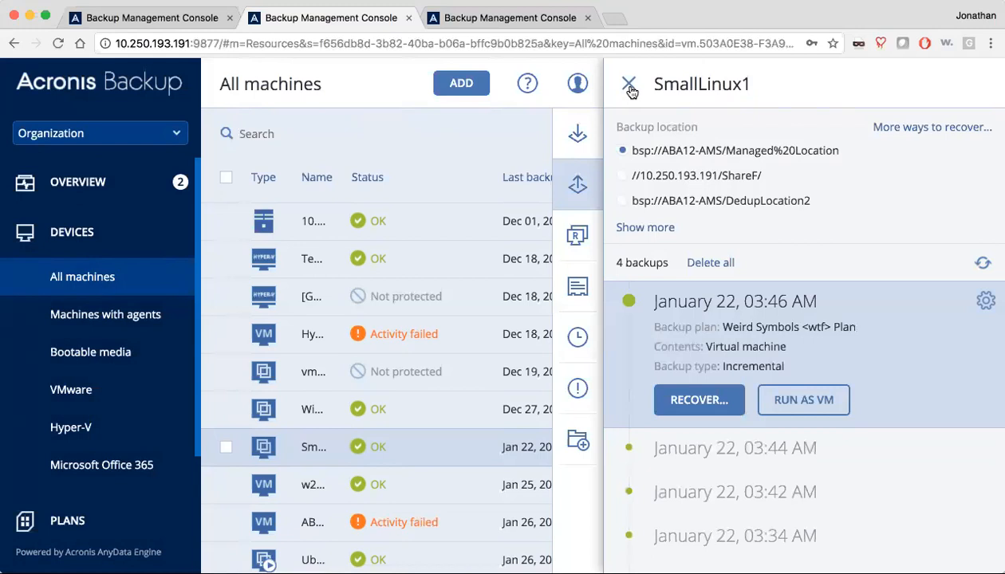
mouse_move(122, 461)
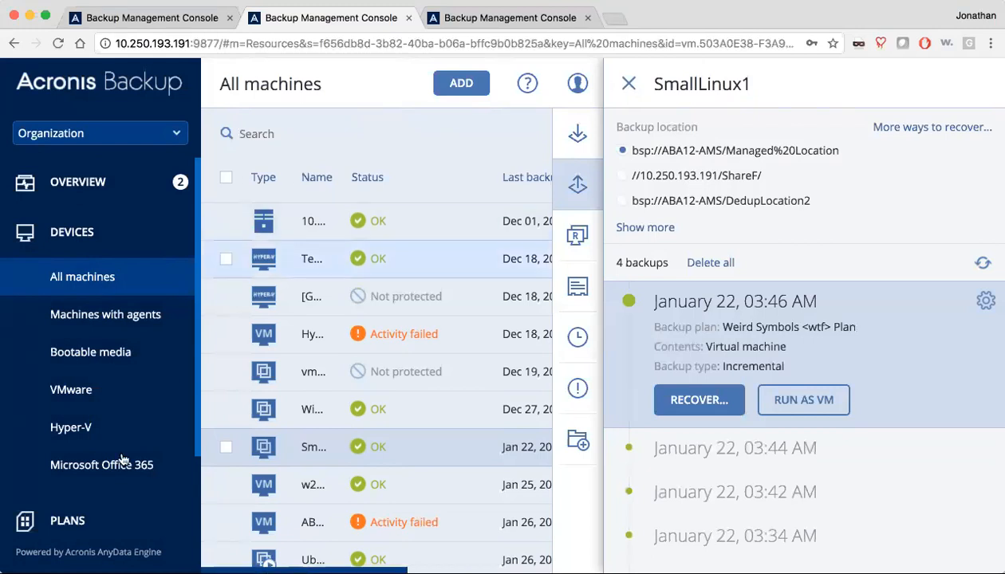
Step: List the Office 365 organization's mailboxes and open Jon Snow's January 26 mailbox backup
left_click(101, 465)
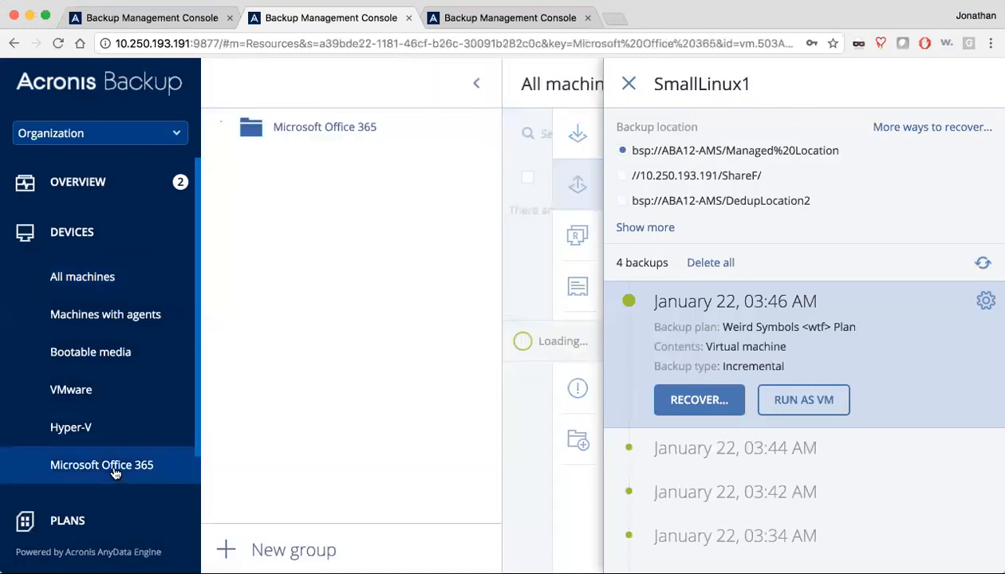
left_click(324, 126)
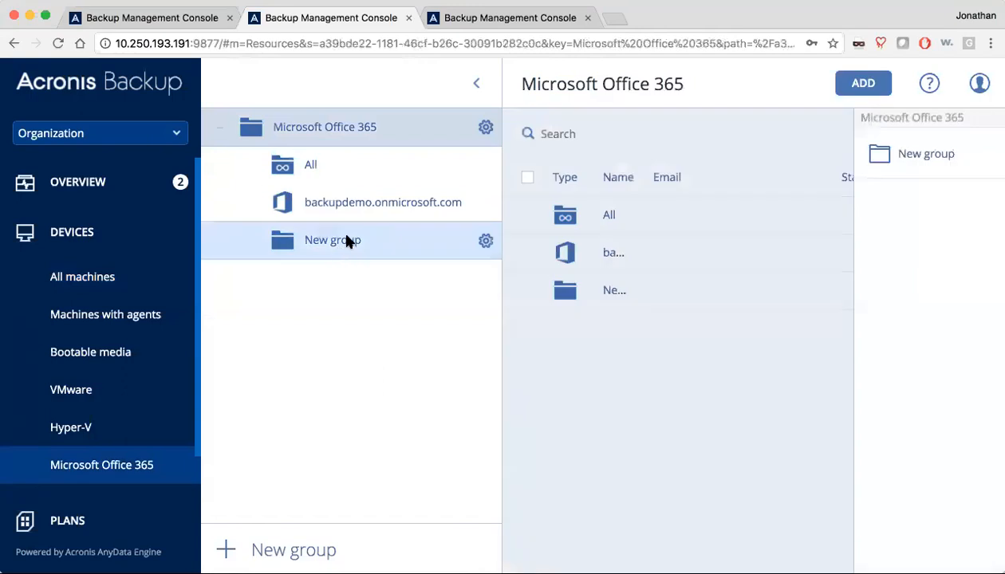
left_click(382, 202)
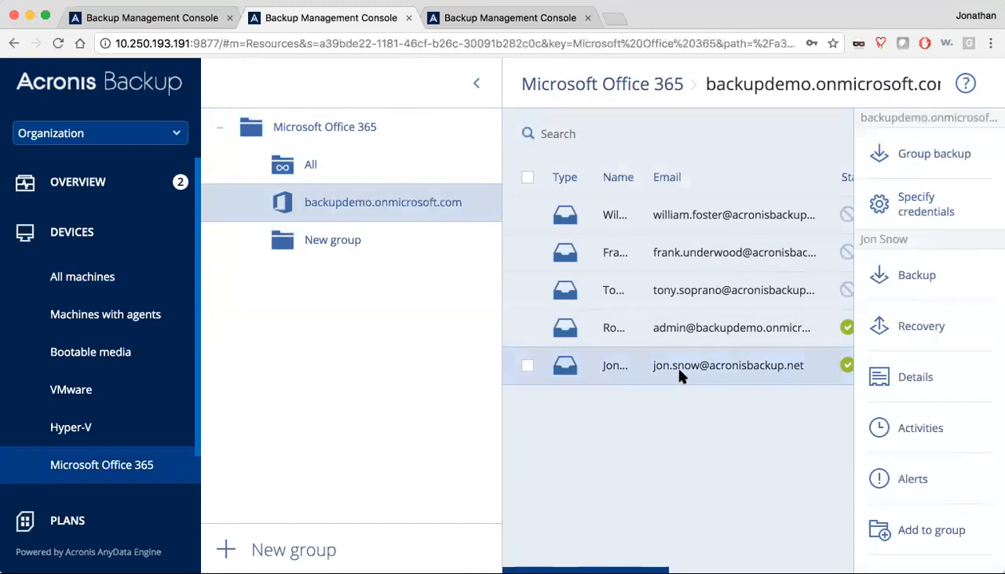
mouse_move(855, 14)
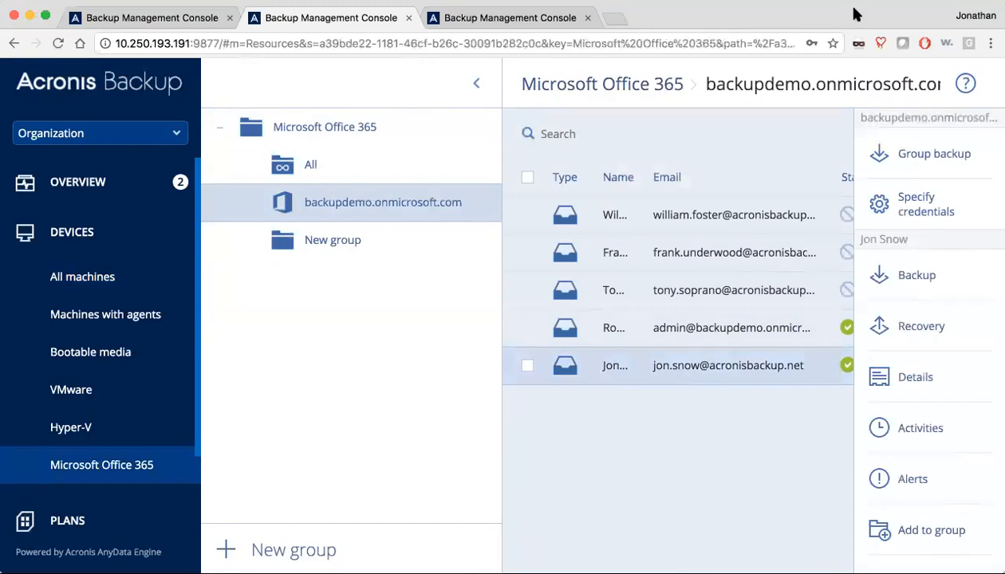
left_click(921, 327)
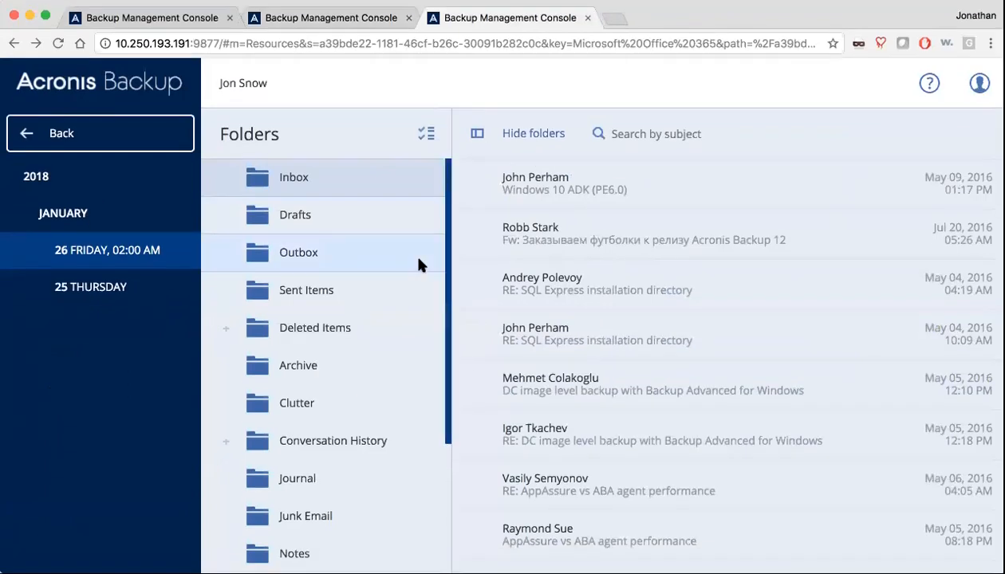
Step: Scroll the folders and the 'Fw: Document for review' email, then return to backupdemo.onmicrosoft.com mailboxes
scroll("down", 3)
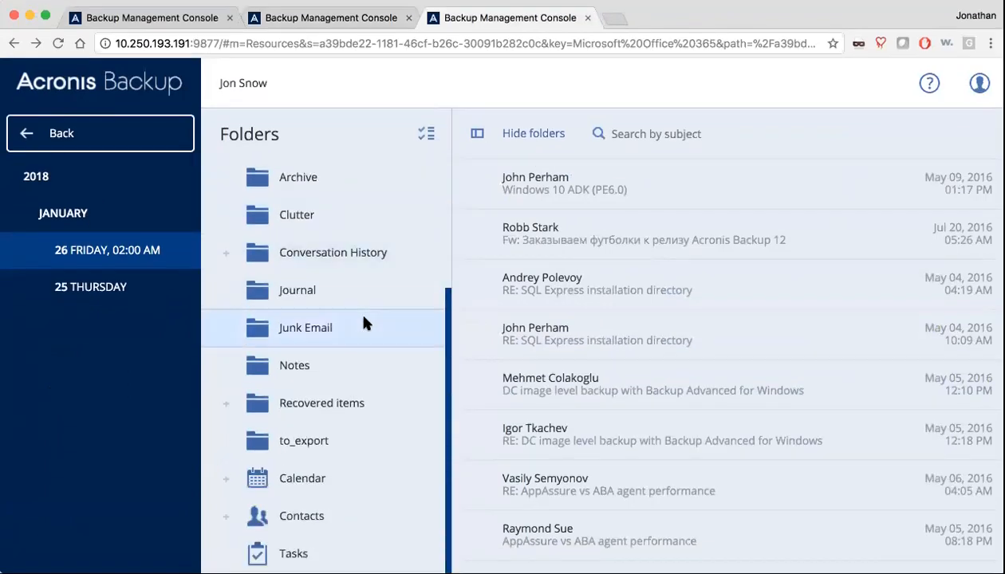
scroll("up", 3)
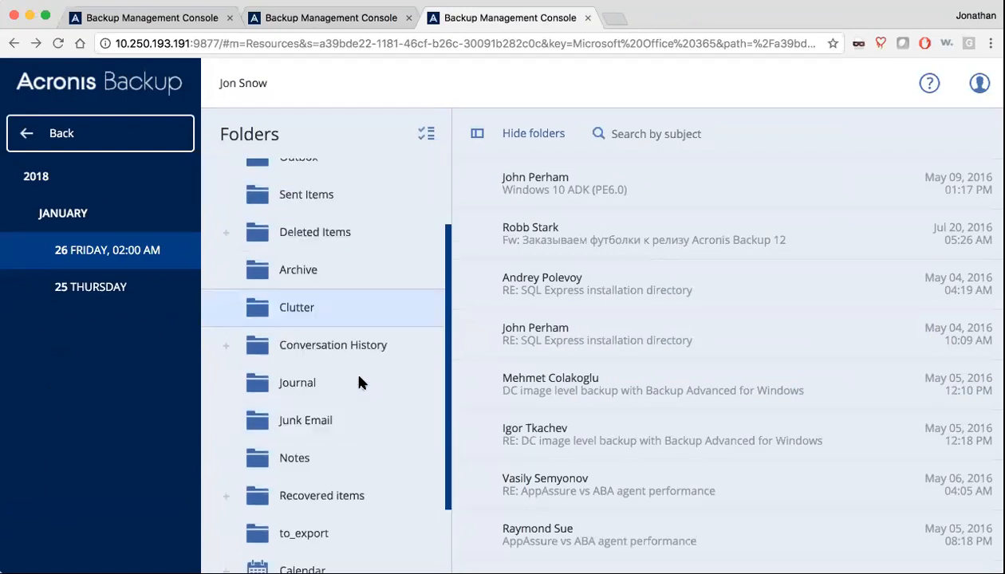
scroll("down", 3)
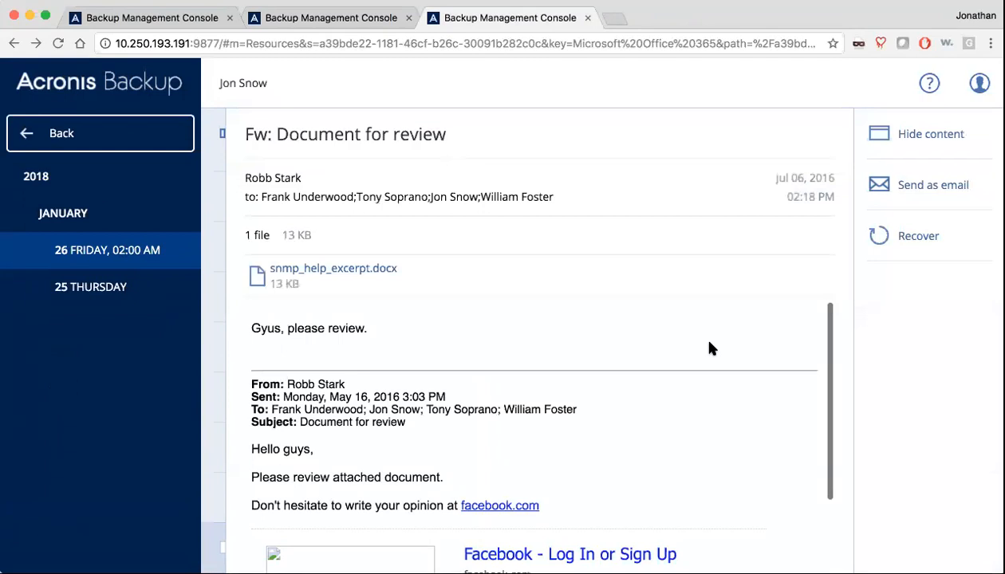
scroll("down", 3)
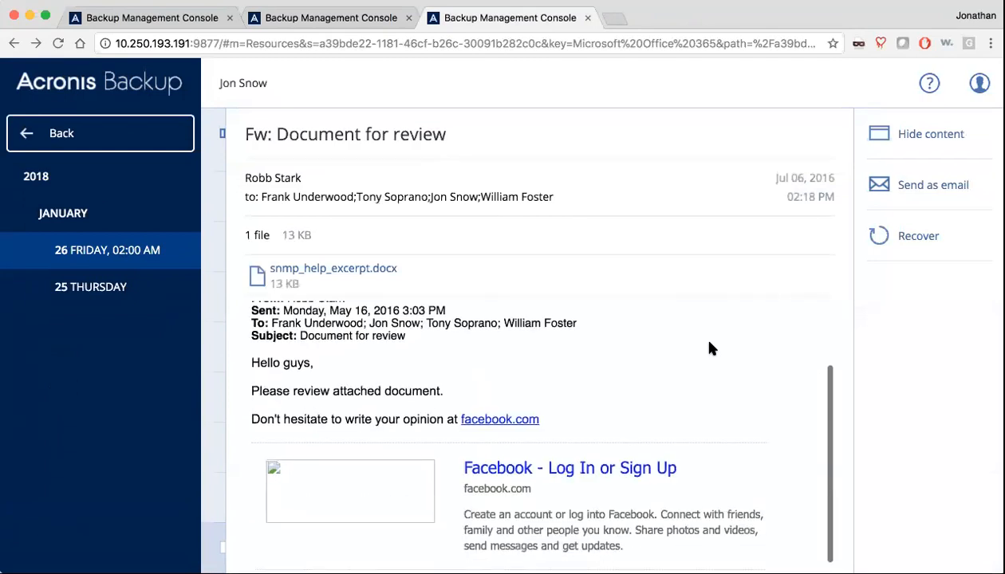
mouse_move(379, 276)
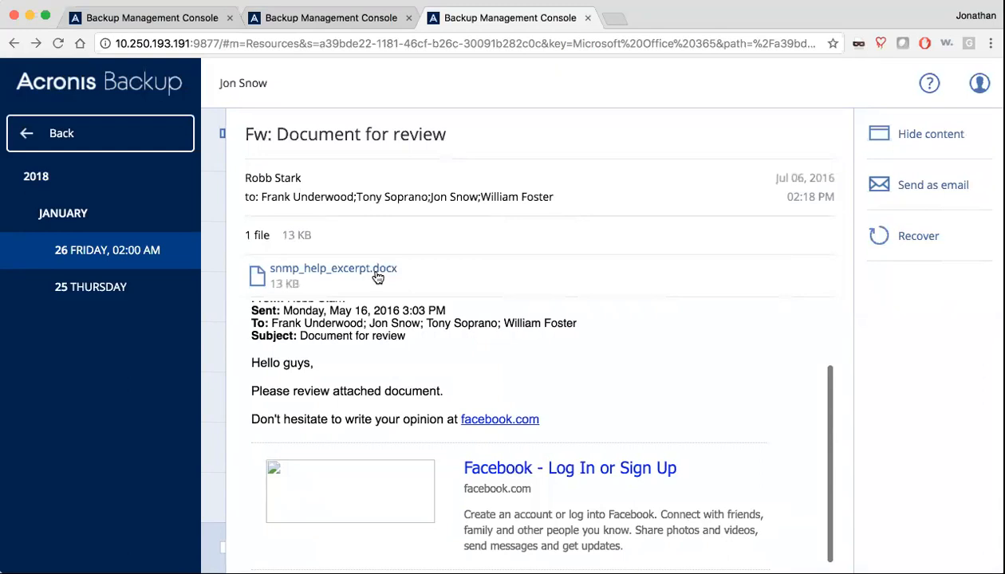
left_click(327, 17)
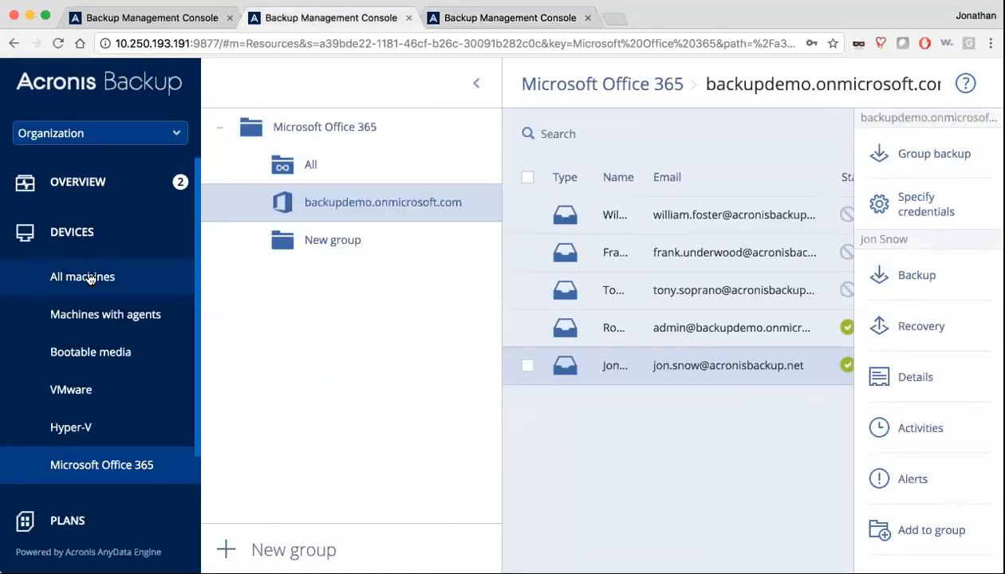
Step: Show the All machines list, with every machine Not protected and Never backed up
left_click(82, 276)
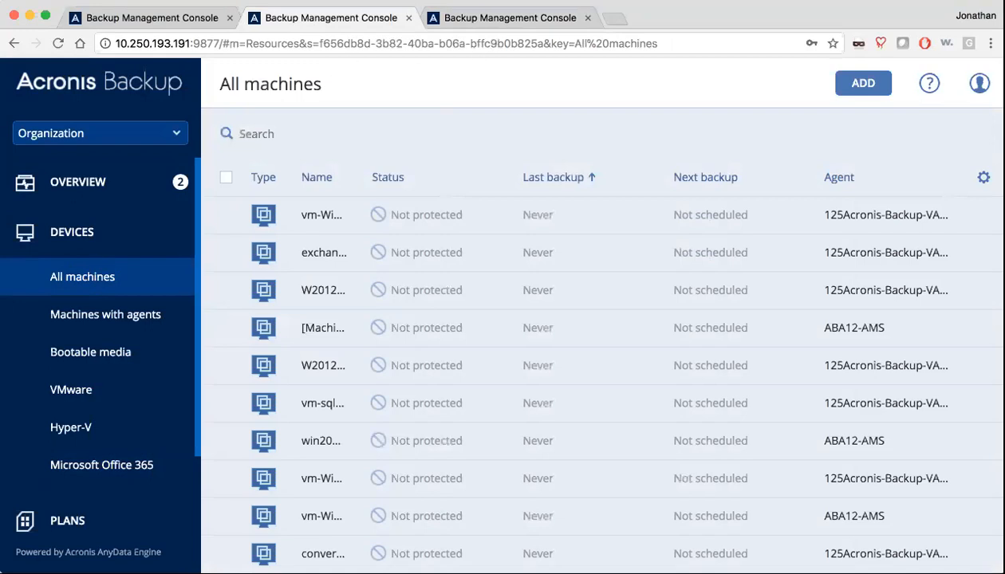
mouse_move(747, 218)
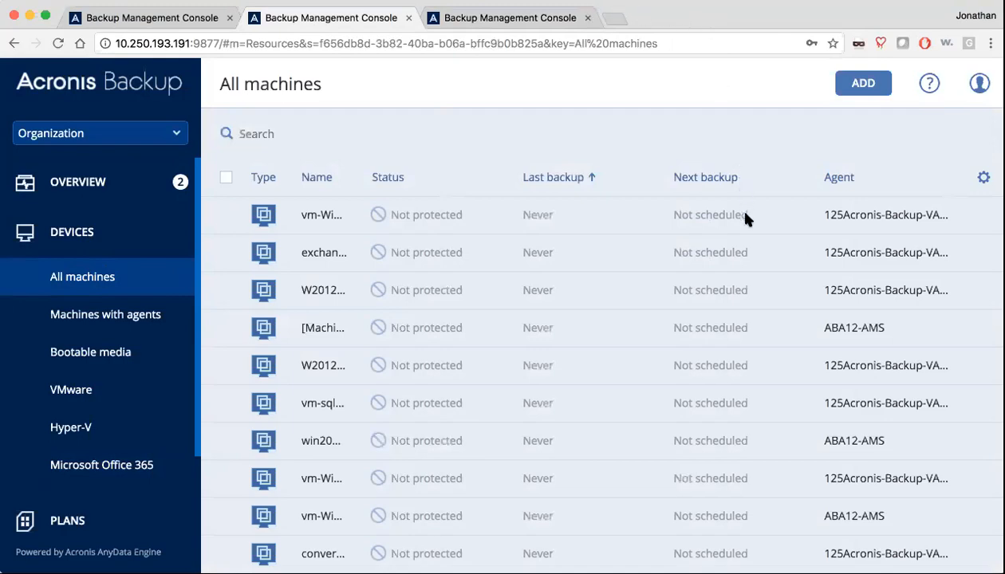